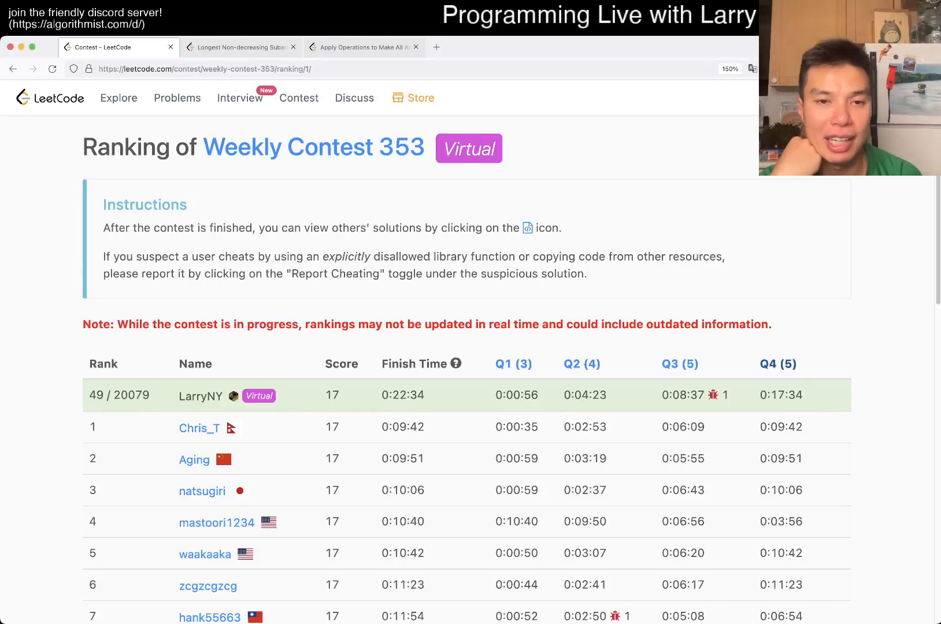
Switch from the Weekly Contest 353 ranking to problem 2771, Longest Non-decreasing Subarray From Two Arrays
left_click(240, 47)
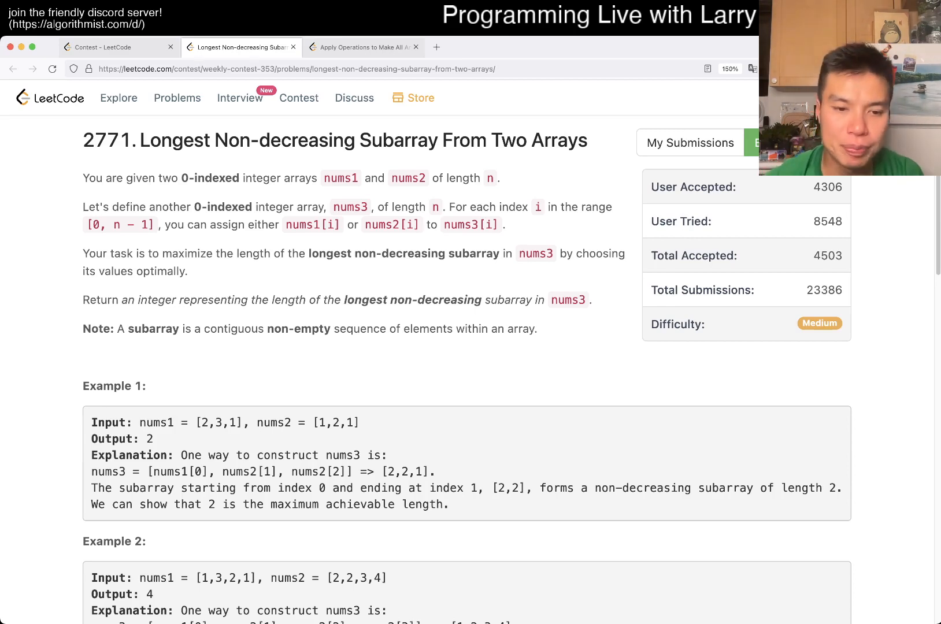
Scroll through Examples 1–3 and the Constraints section
scroll("down", 3)
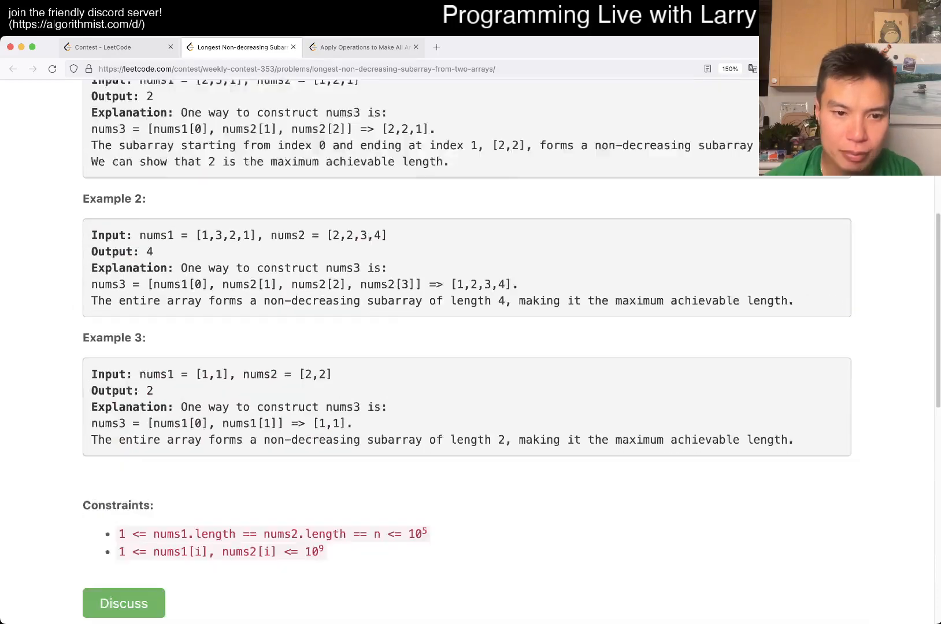
scroll("down", 3)
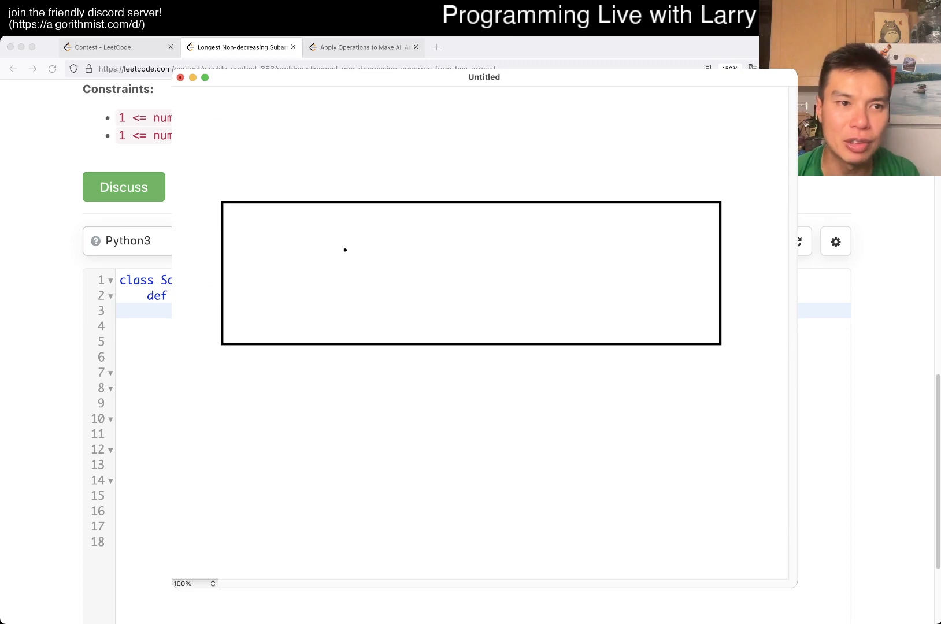
Draw a horizontal divider, vertical cell lines, and arrows pointing at both rows
left_click_drag(222, 273, 723, 275)
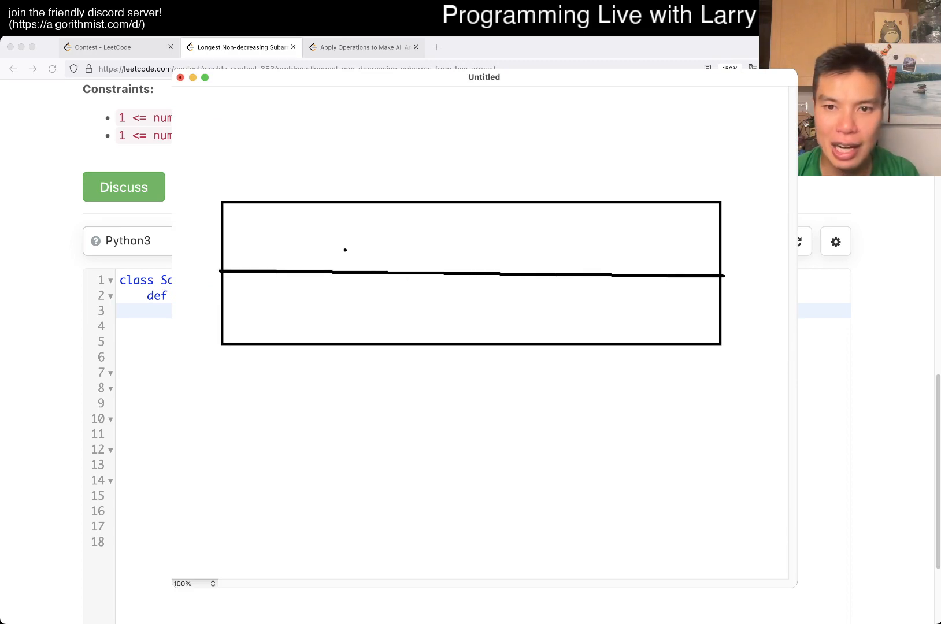
left_click_drag(279, 202, 252, 340)
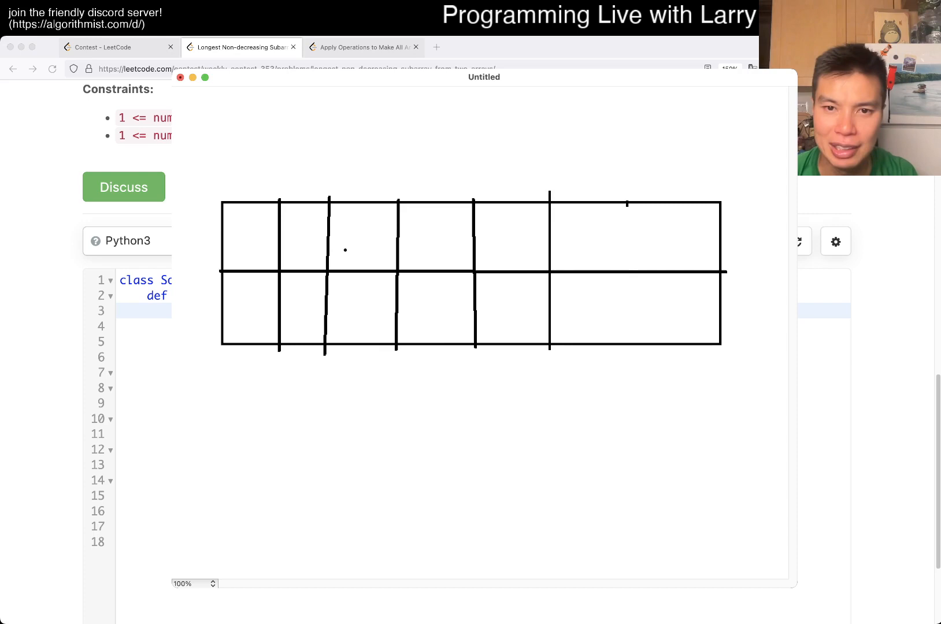
left_click_drag(626, 204, 625, 348)
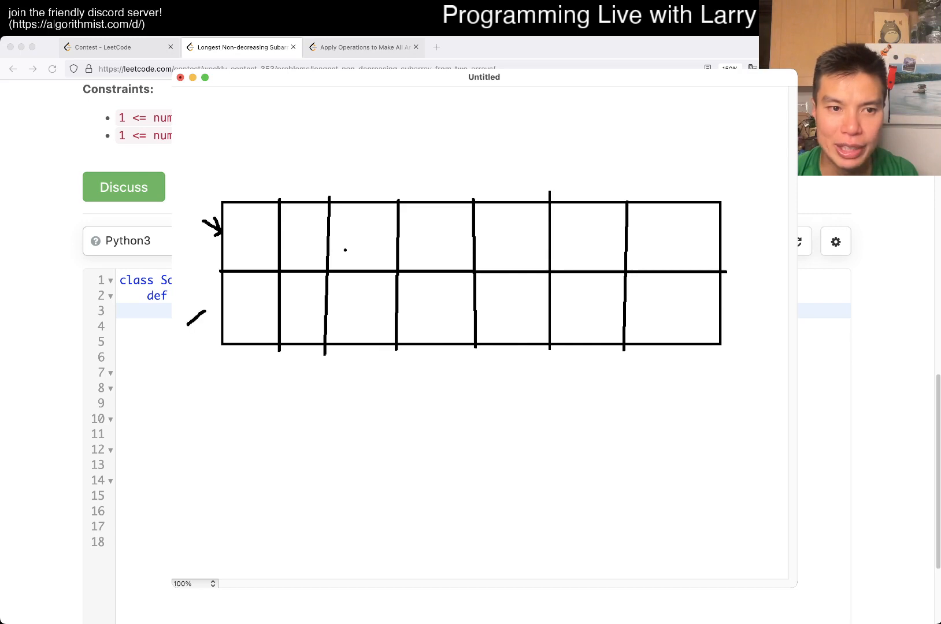
left_click_drag(189, 333, 222, 307)
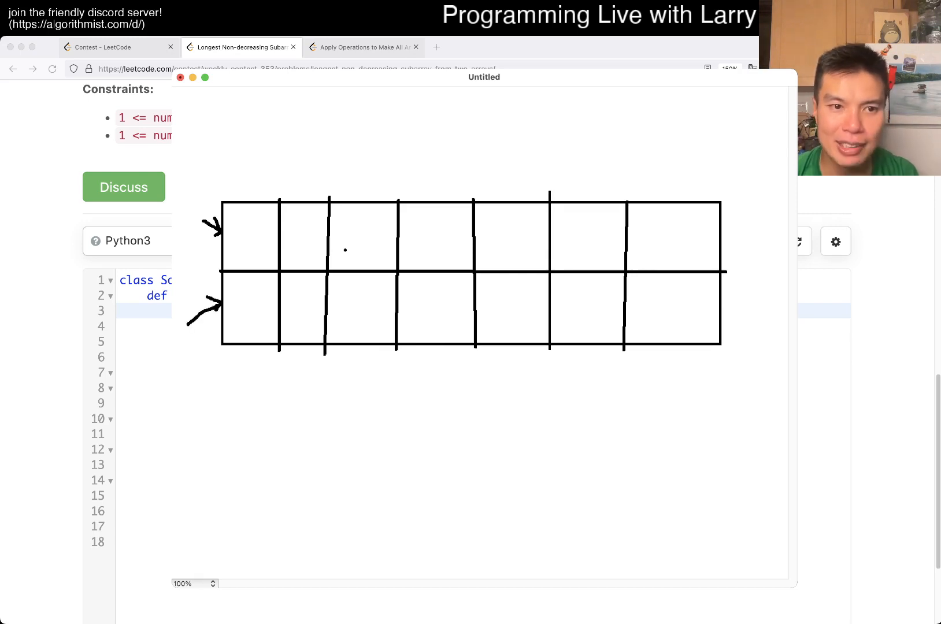
left_click_drag(254, 306, 355, 254)
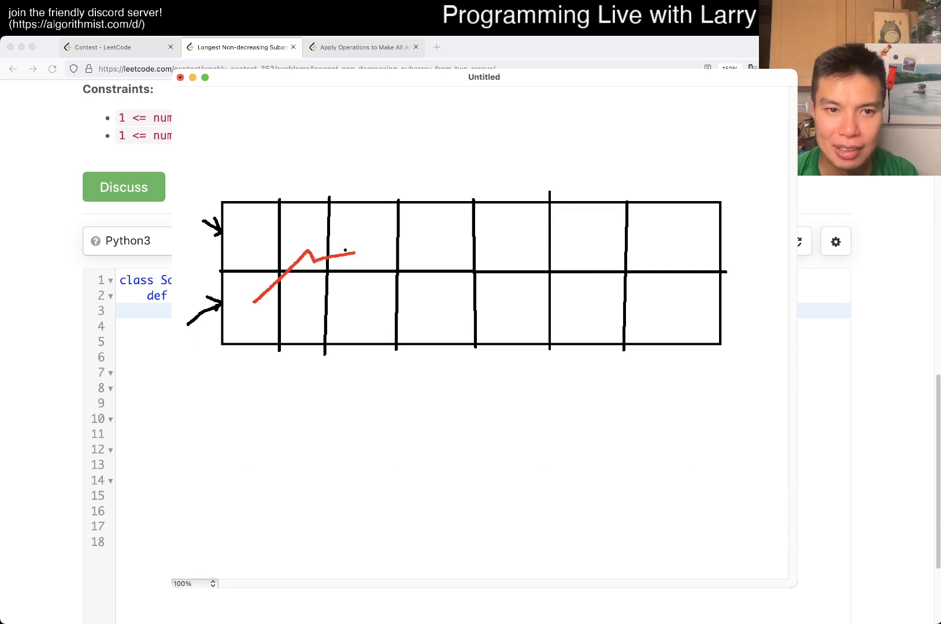
left_click_drag(355, 254, 570, 294)
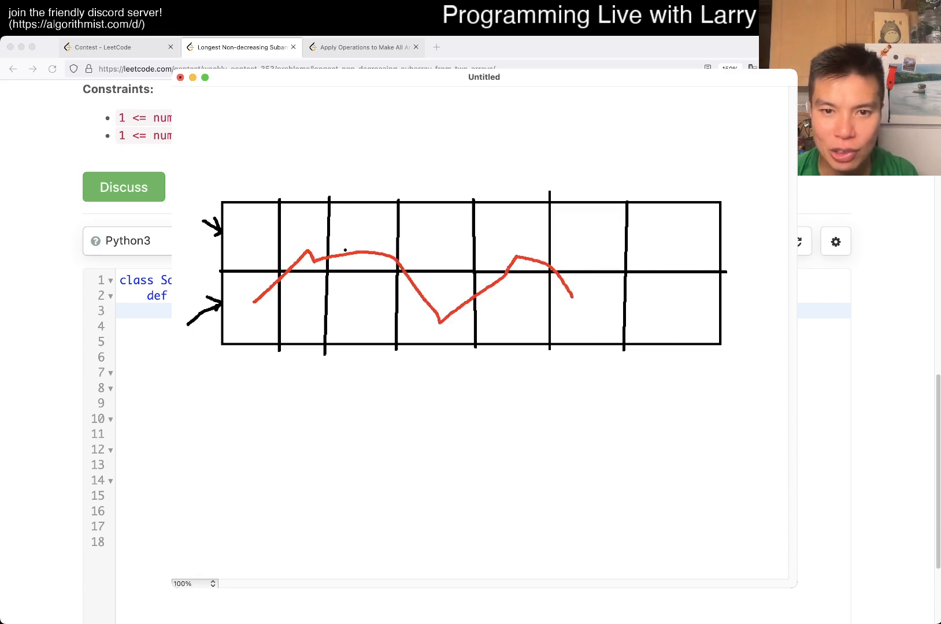
left_click_drag(573, 300, 642, 240)
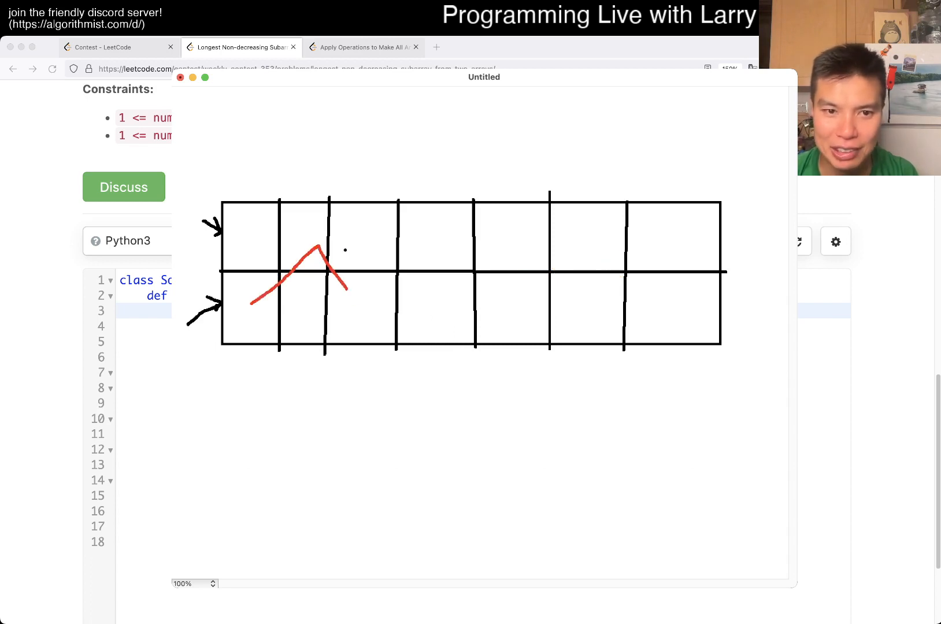
left_click_drag(348, 297, 573, 312)
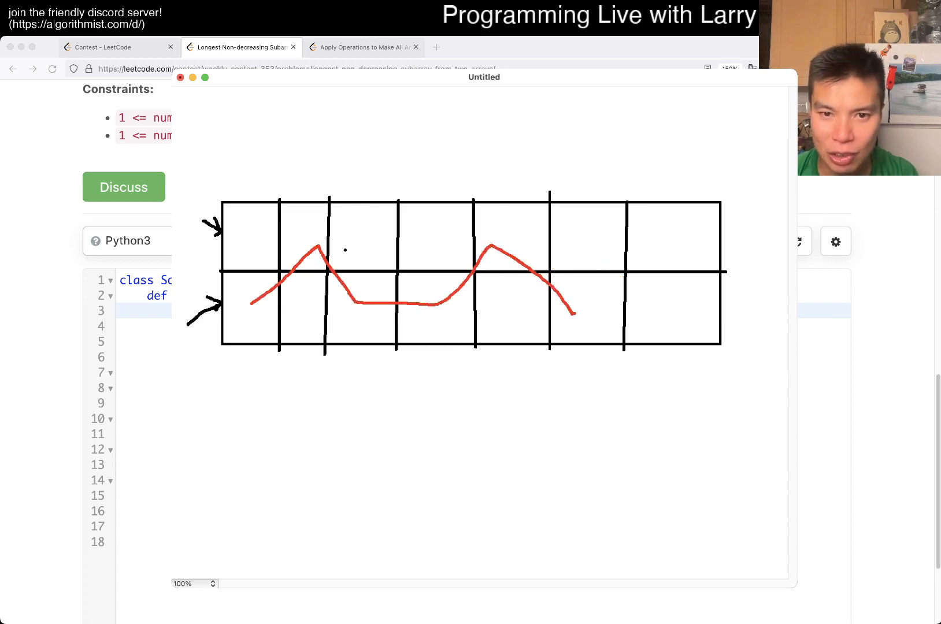
left_click_drag(573, 312, 657, 252)
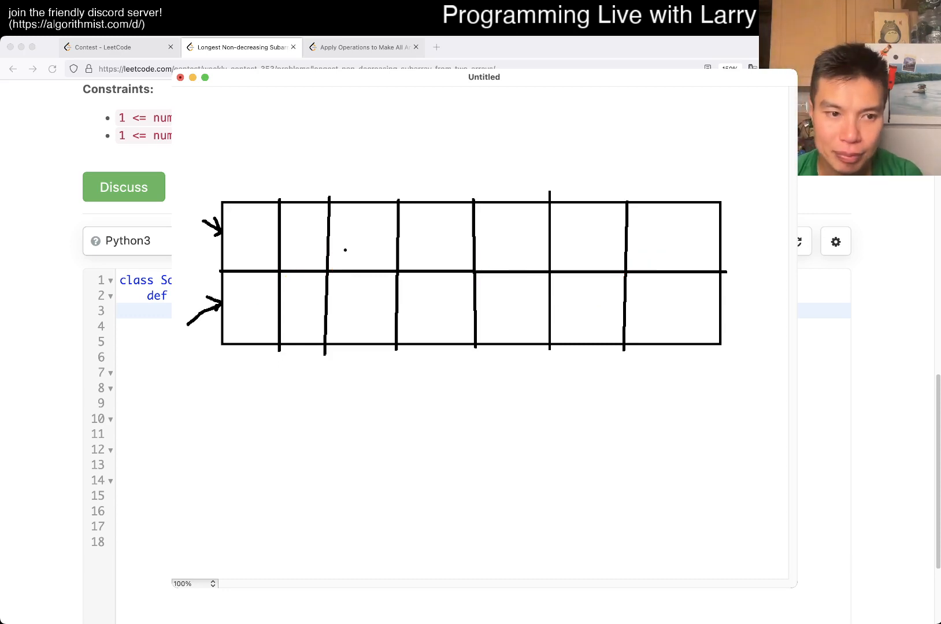
Circle a top-row cell, link it to the next bottom-row cell with arrows
left_click_drag(351, 234, 369, 252)
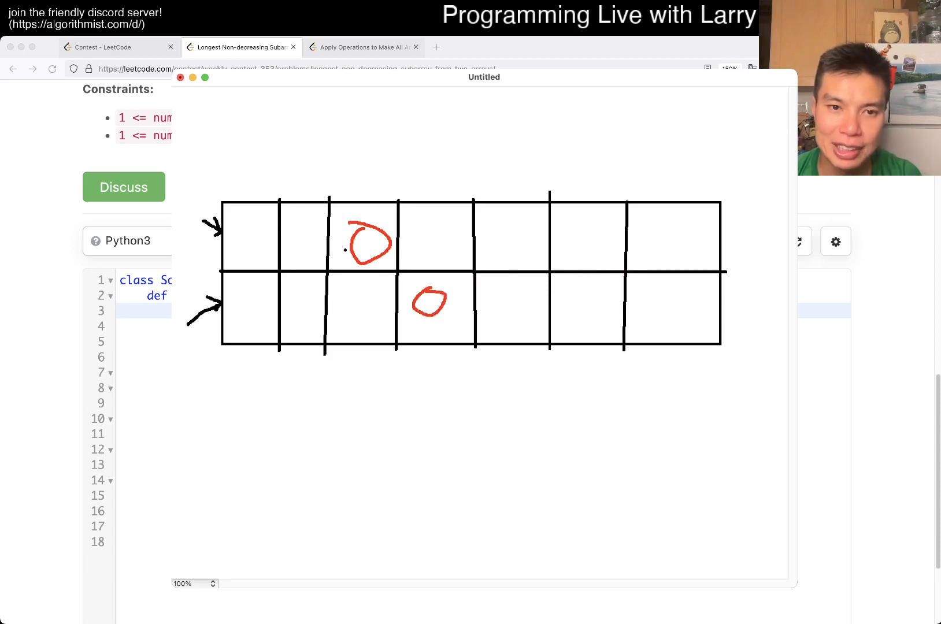
left_click_drag(381, 258, 420, 294)
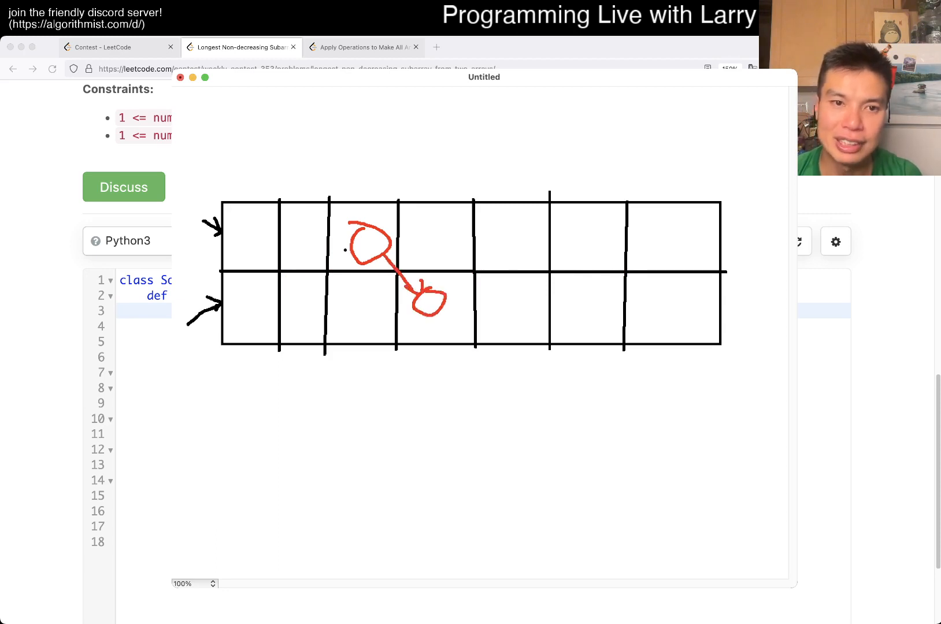
left_click_drag(367, 180, 367, 207)
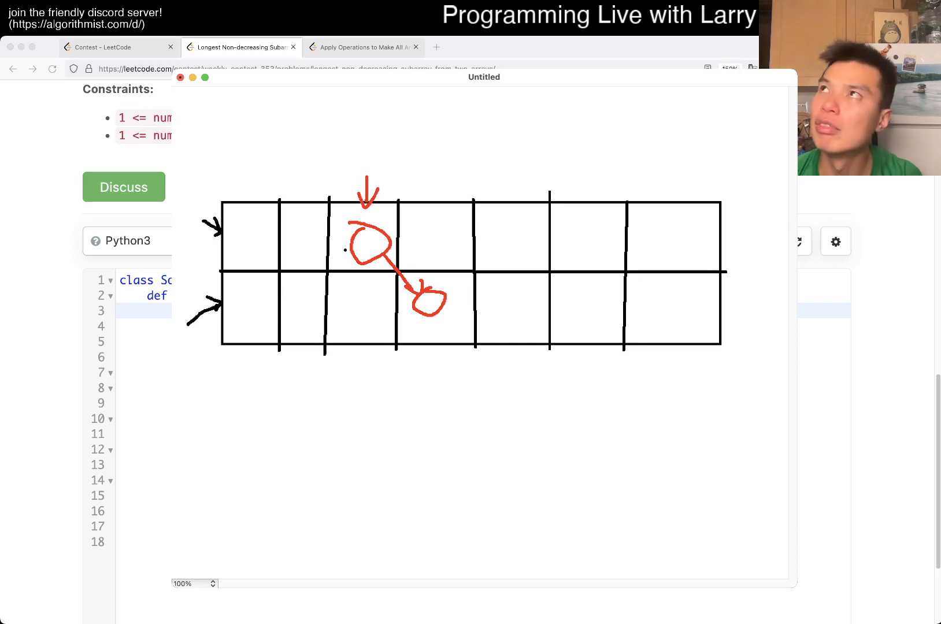
left_click_drag(431, 312, 437, 378)
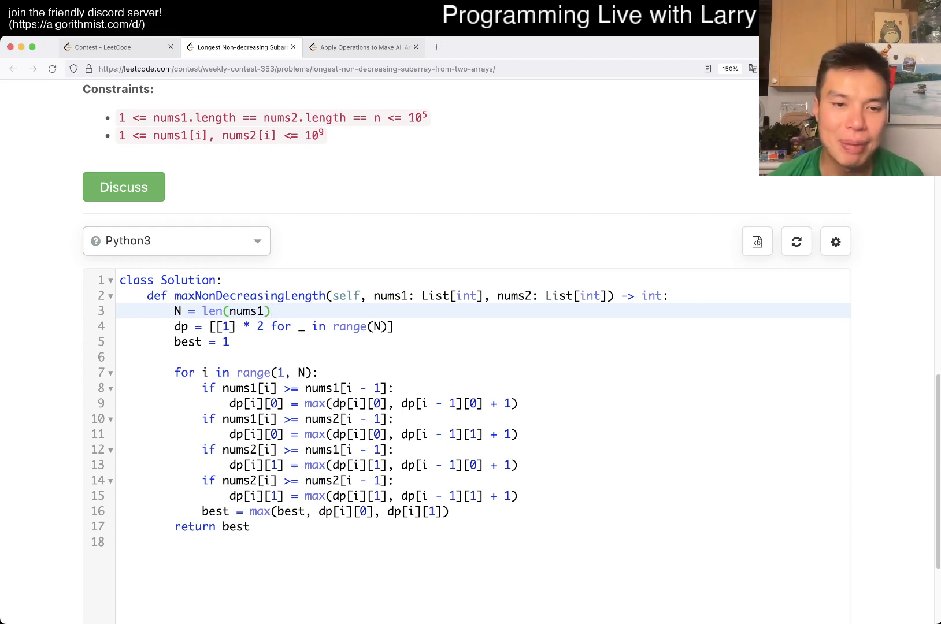
Add the comment '# dp[i][0] = the longest ... nums1 ... i' above the first update
scroll("down", 3)
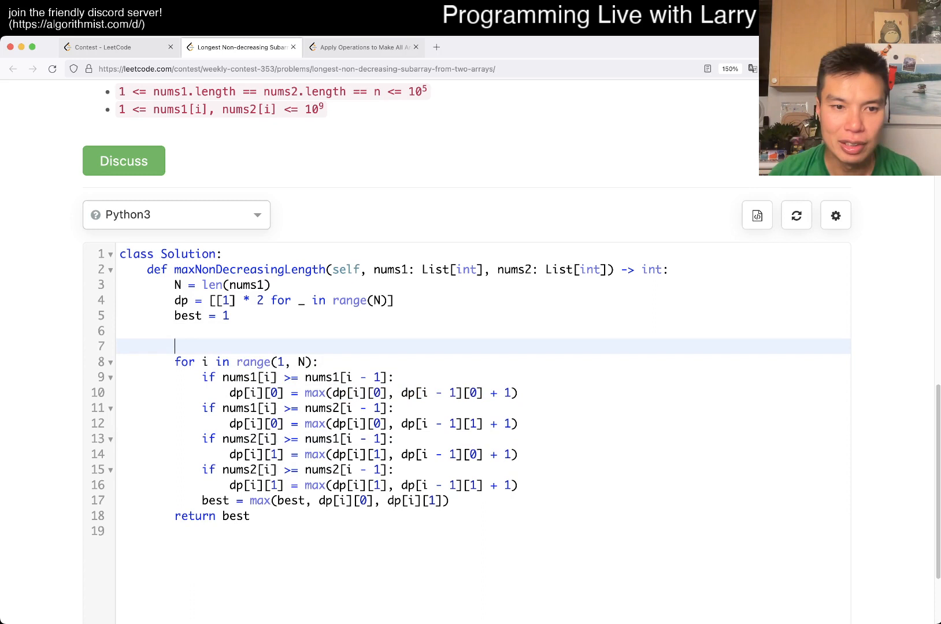
type("#")
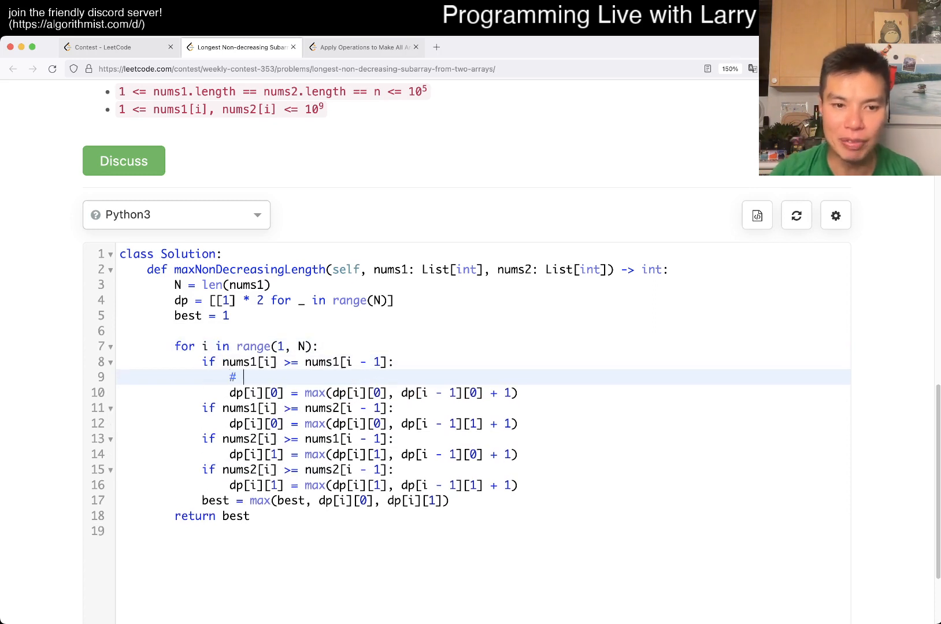
type("dp[i][0] =")
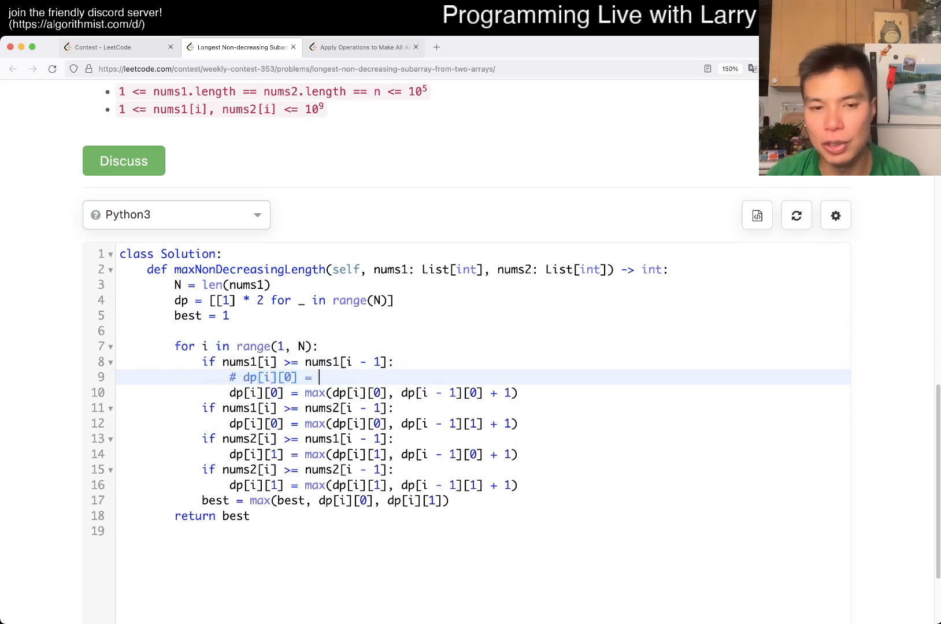
type("the longest path that ends at")
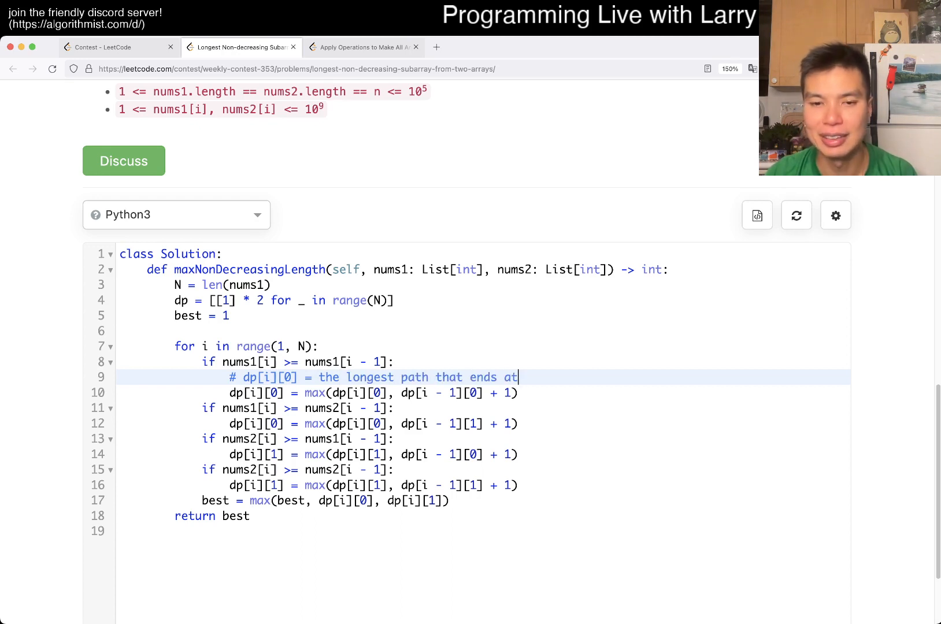
type("nums1 and index")
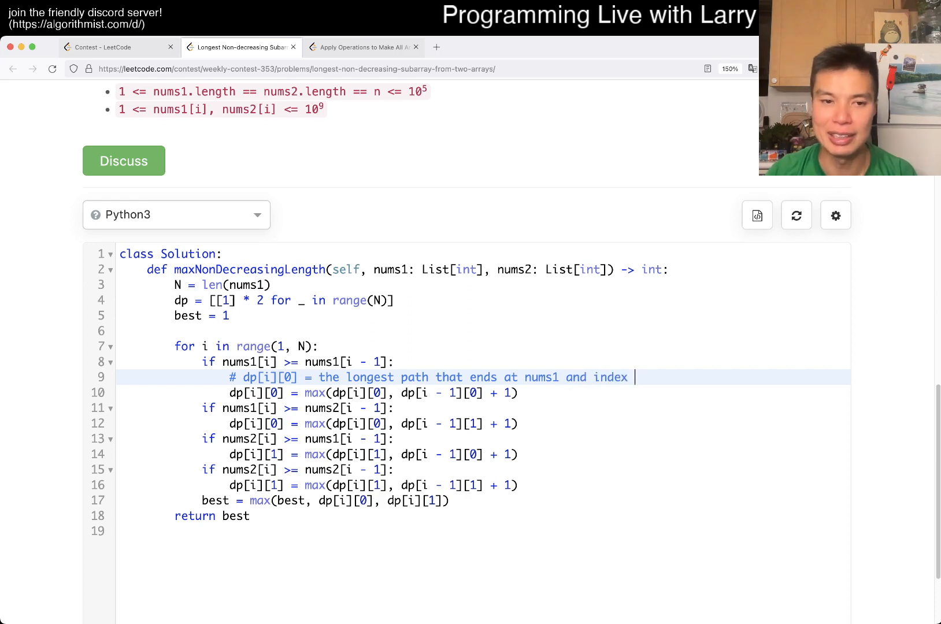
type("i")
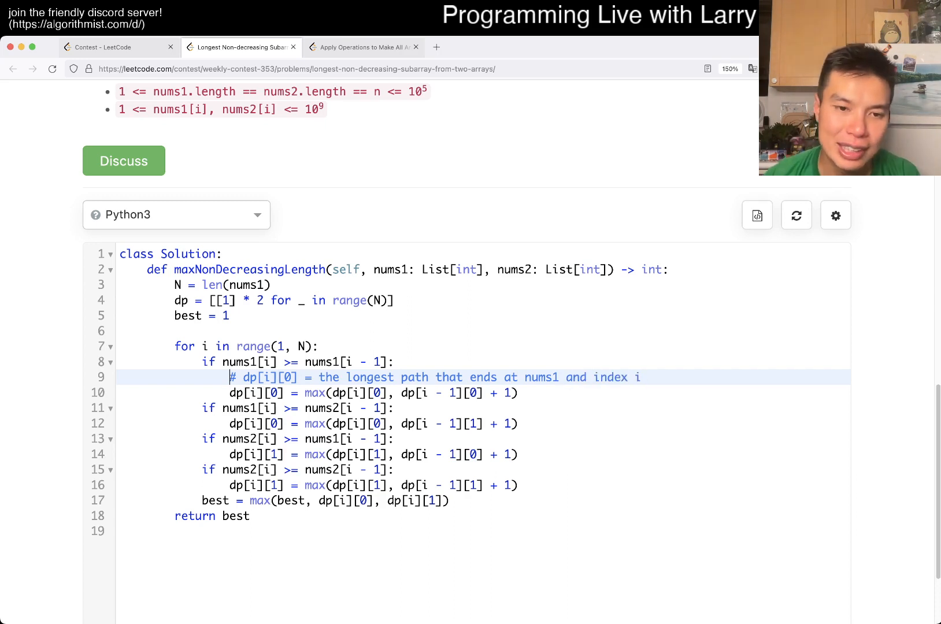
left_click(223, 362)
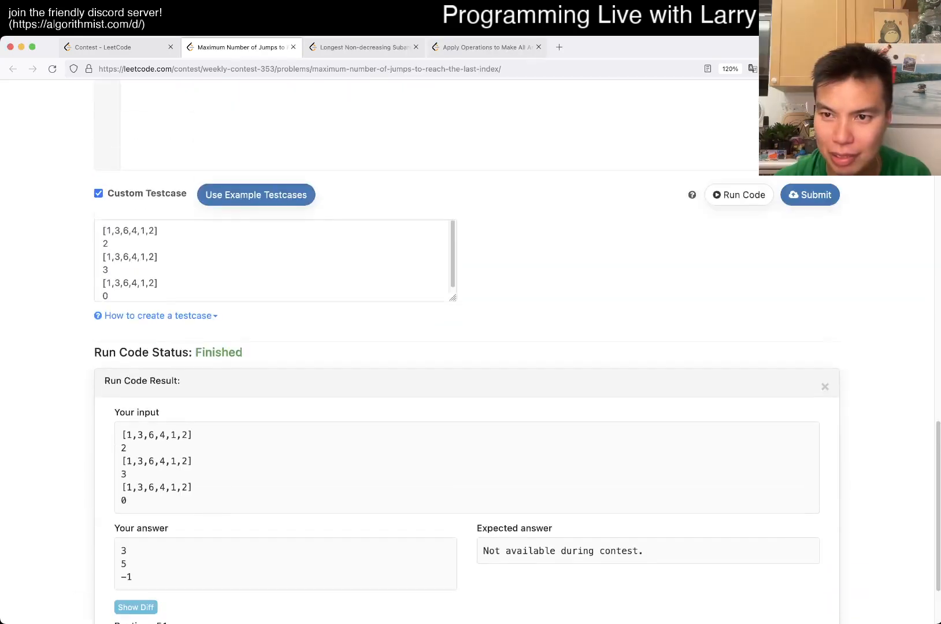
Go back to the Longest Non-decreasing Subarray From Two Arrays problem tab
left_click(809, 194)
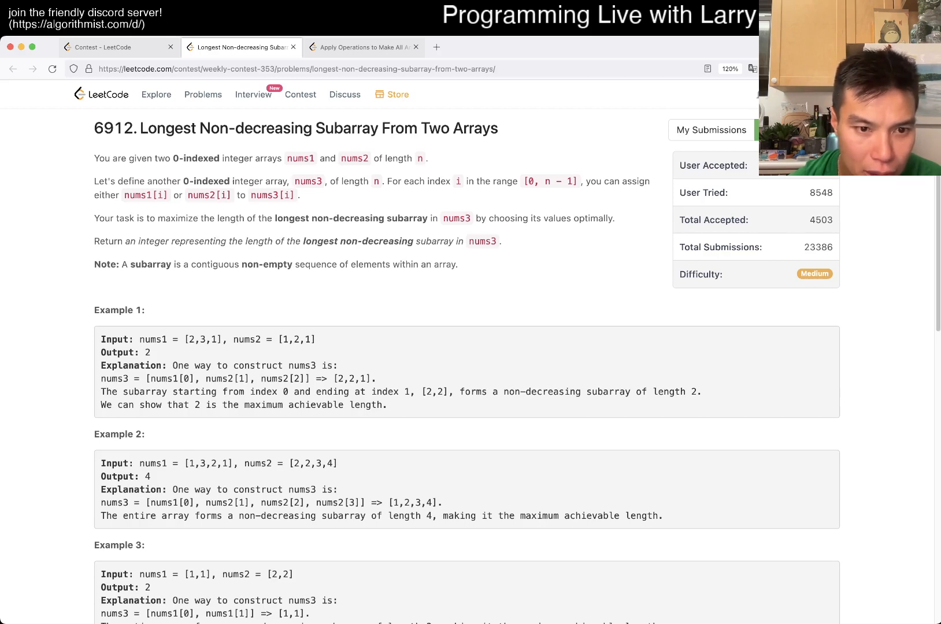
Scroll past Example 1's [2,2] subarray and the constraints to the empty Python3 stub
scroll("down", 3)
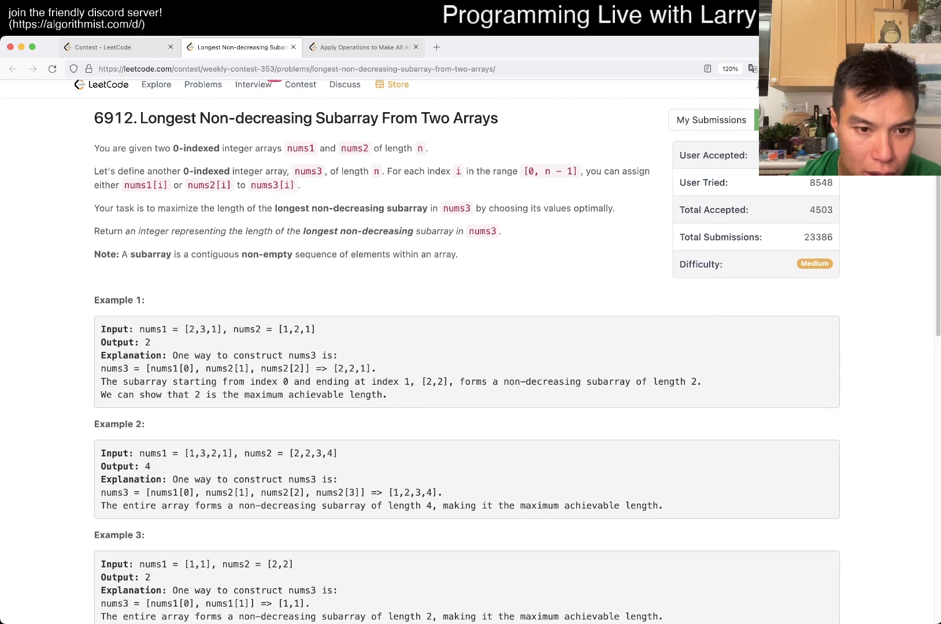
double_click(435, 381)
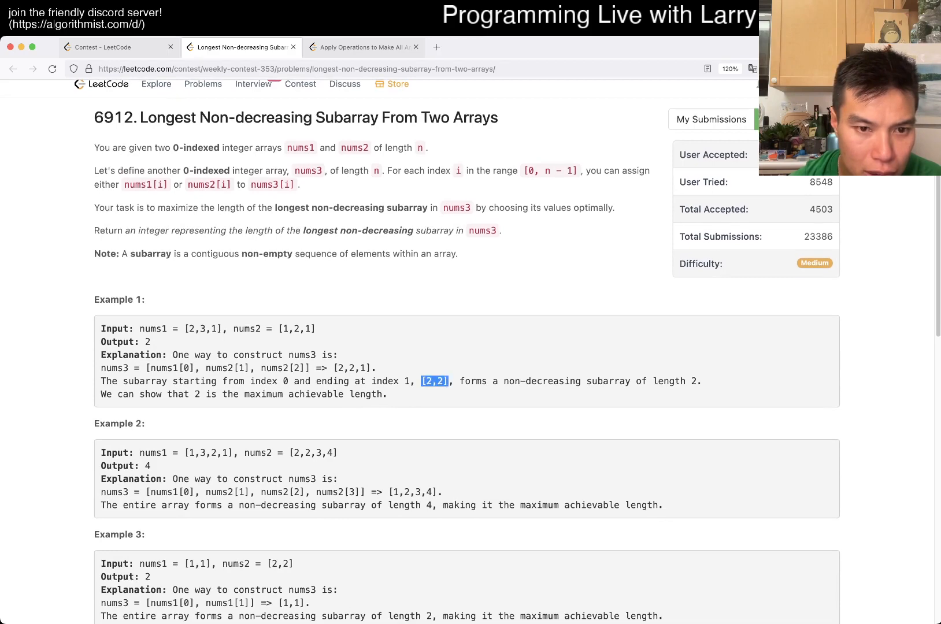
scroll("down", 3)
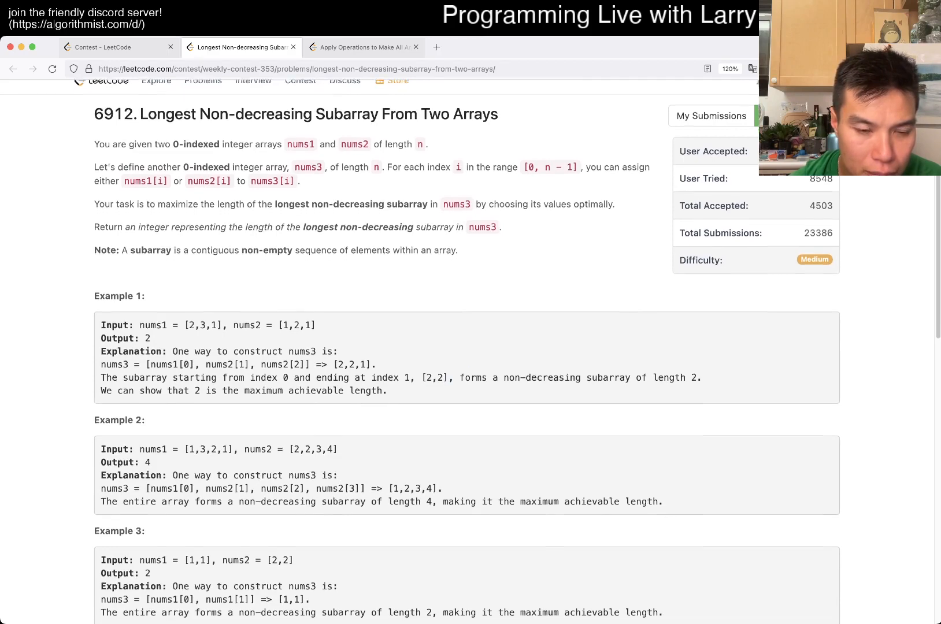
scroll("down", 3)
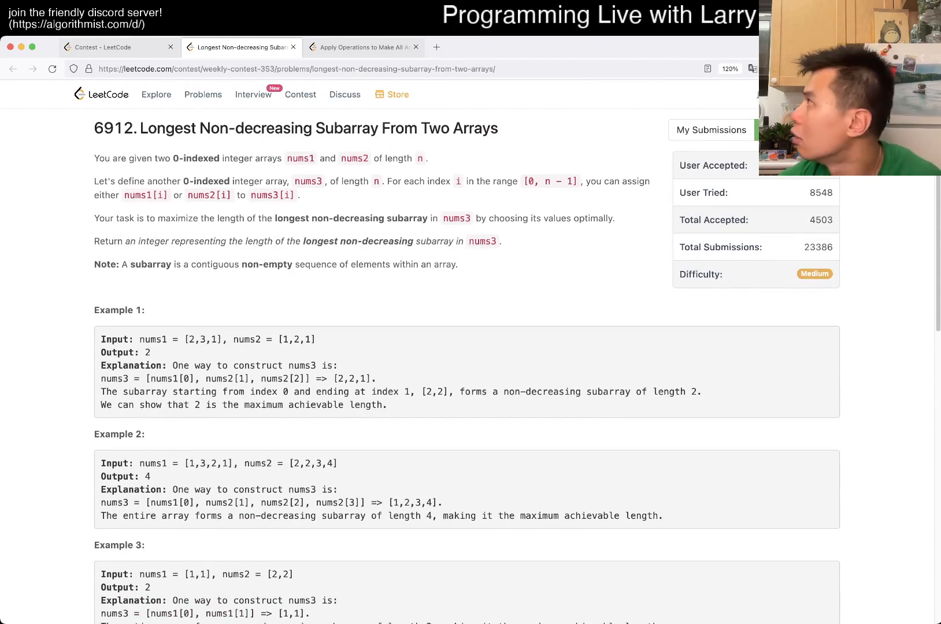
scroll("down", 3)
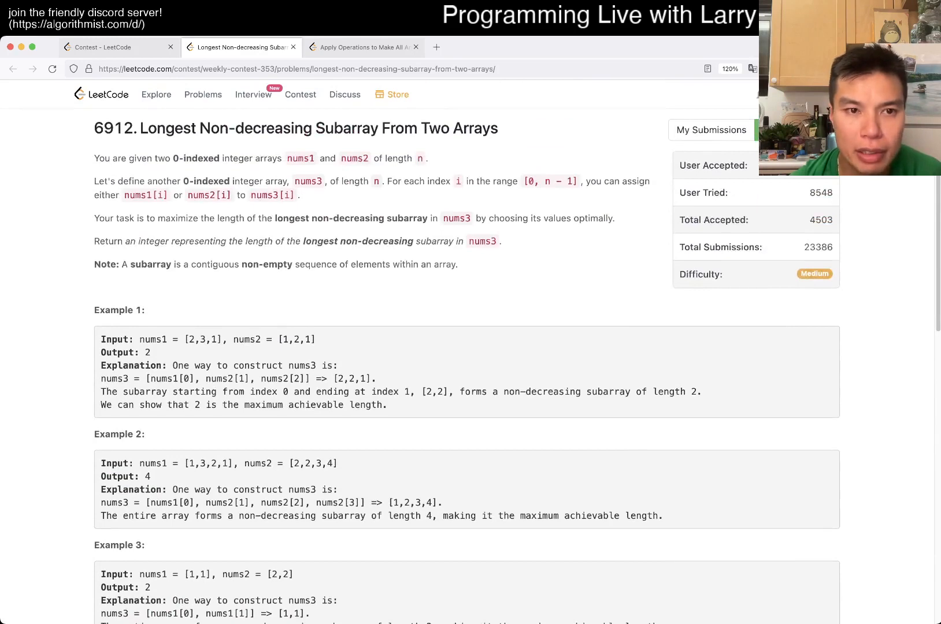
scroll("down", 3)
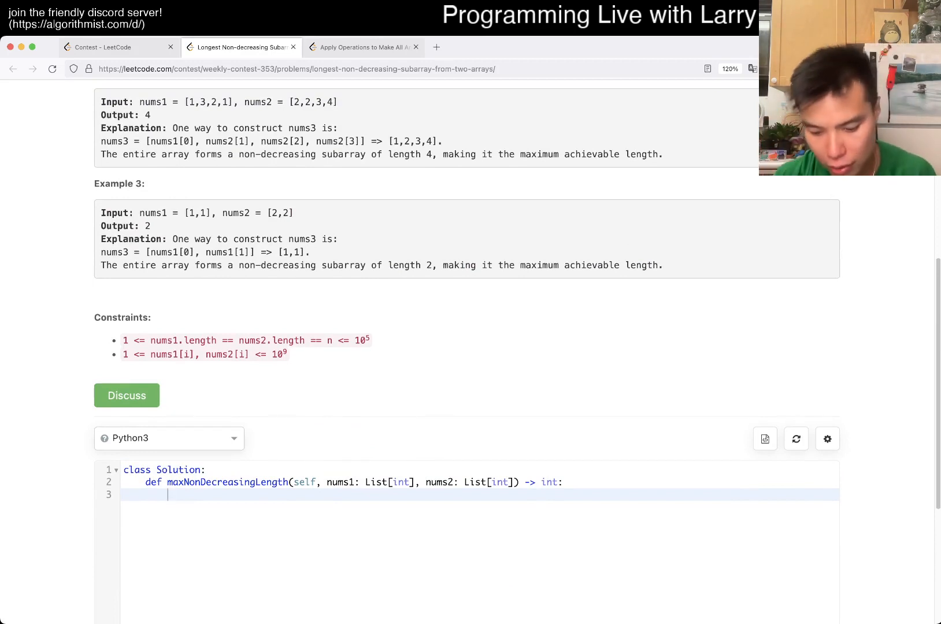
Define N = len(nums1), a dp table of two-entry rows over range(N), and the loop
type("dp[0]")
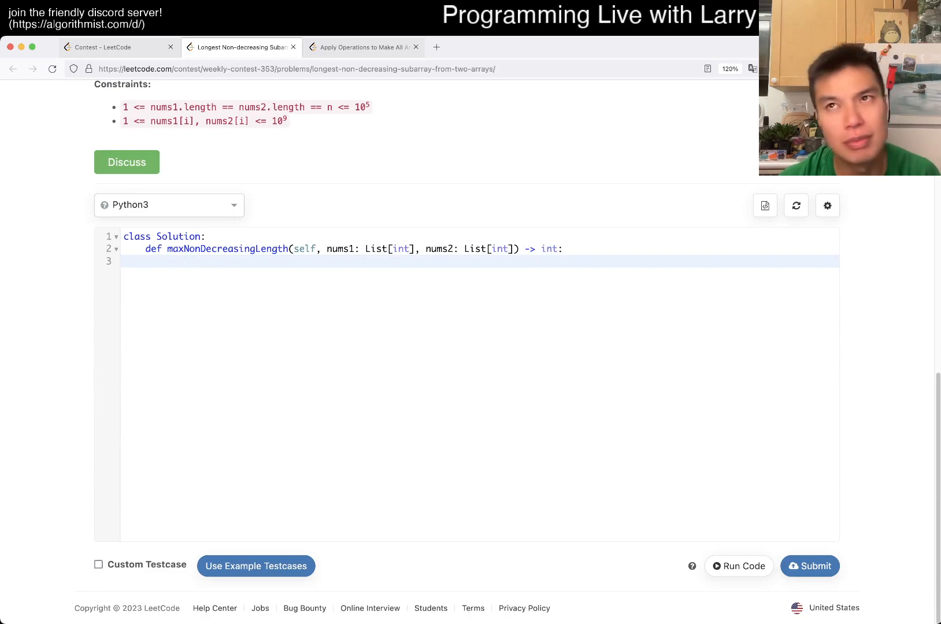
type("dp = [[]]")
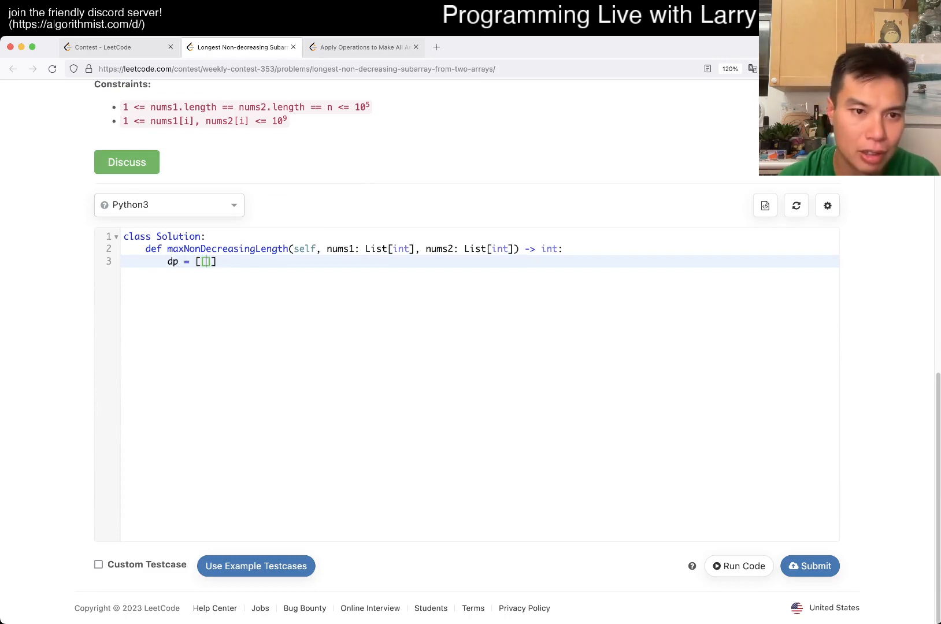
type("0")
type("N")
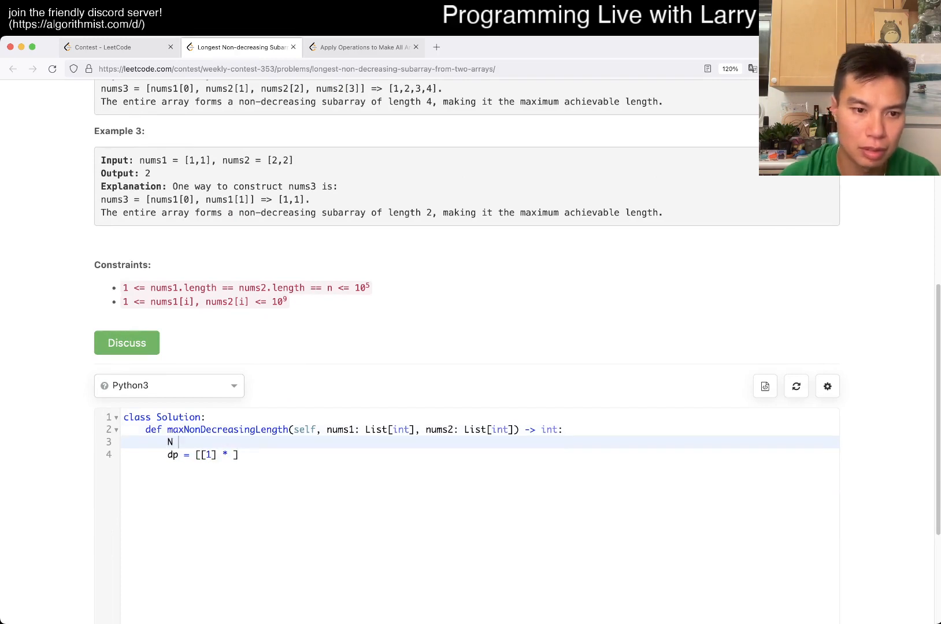
type("= len(nums1)")
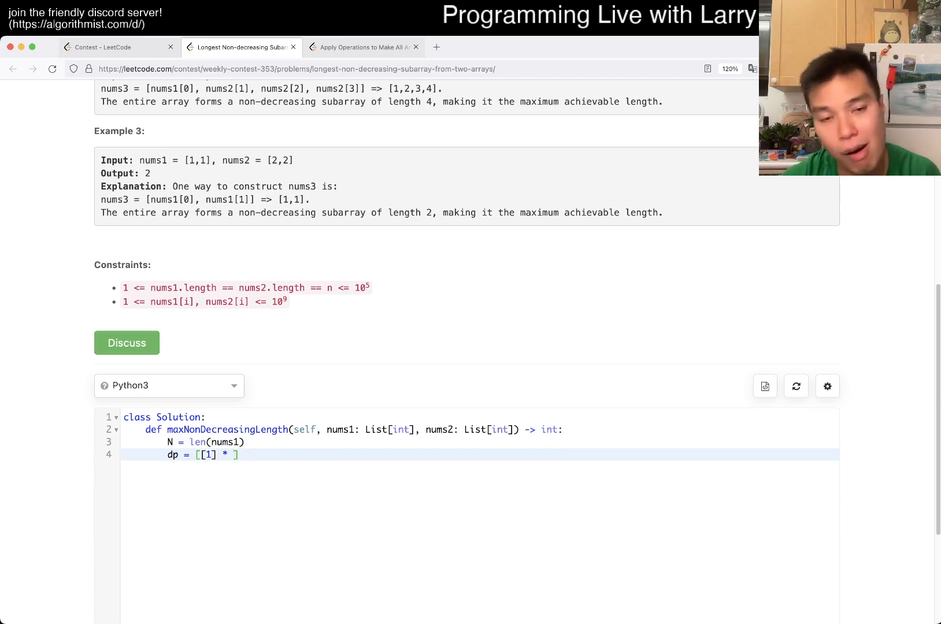
type("2 for _ in range")
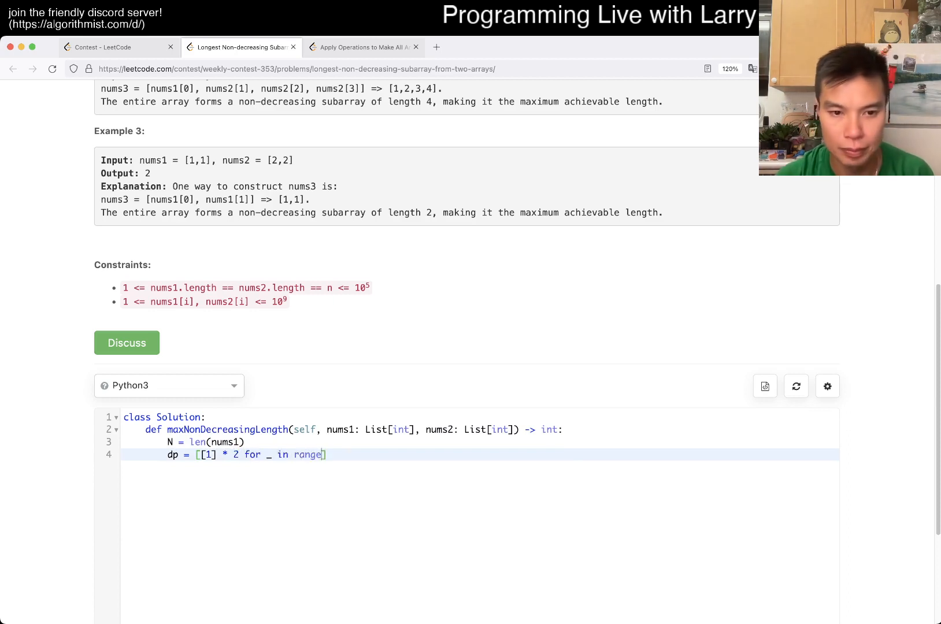
type("(N)]")
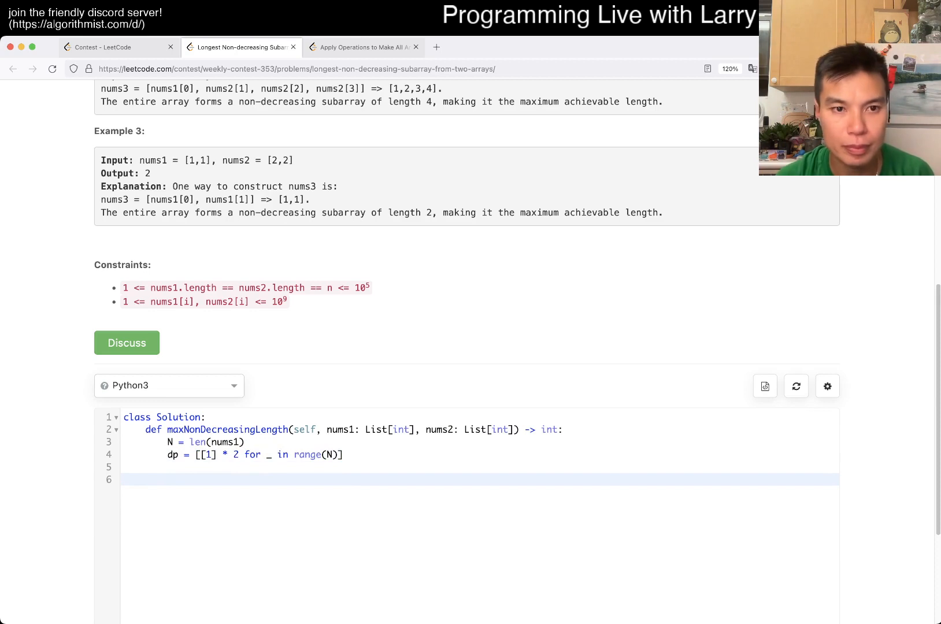
type("for i in range(N):")
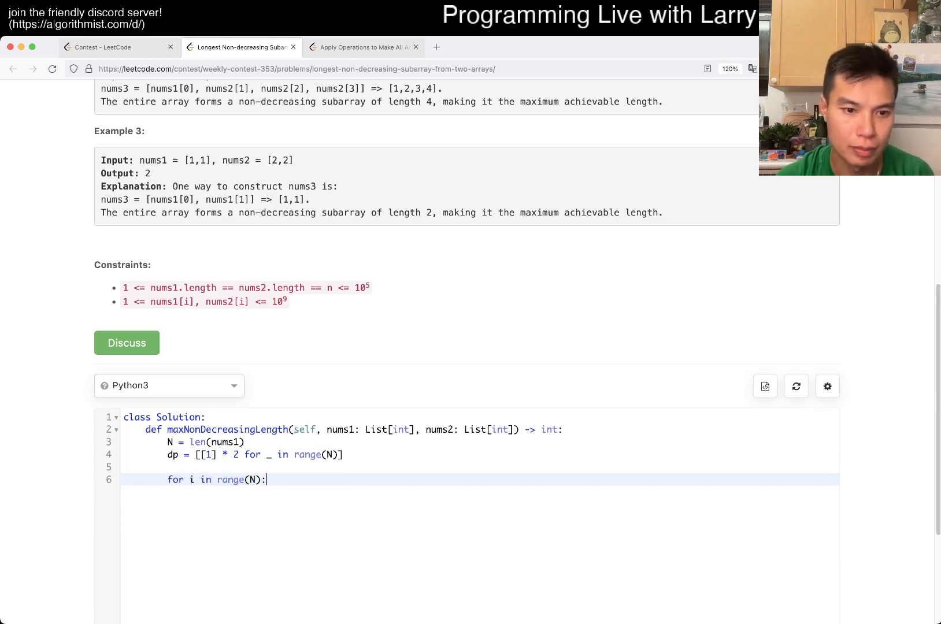
Add the if-check comparing nums1[i] against nums1[i - 1] inside the loop
type("dp[i]")
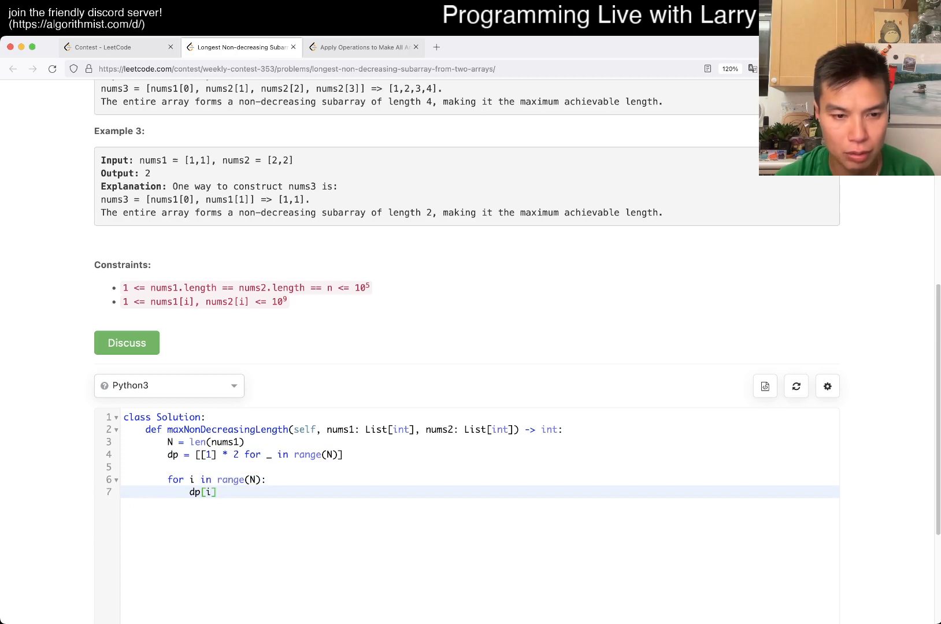
type("[0] =")
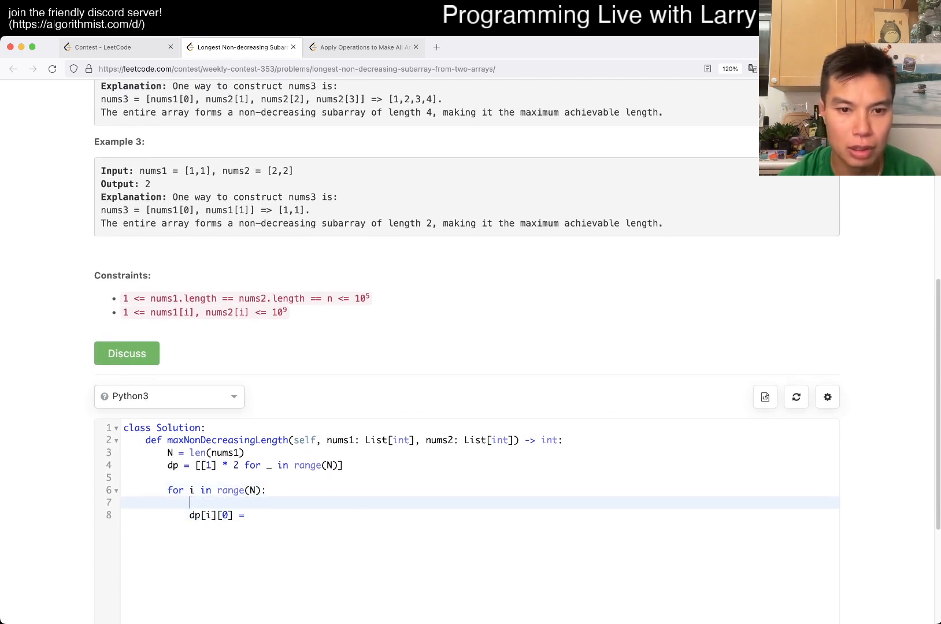
type("if nums1[]")
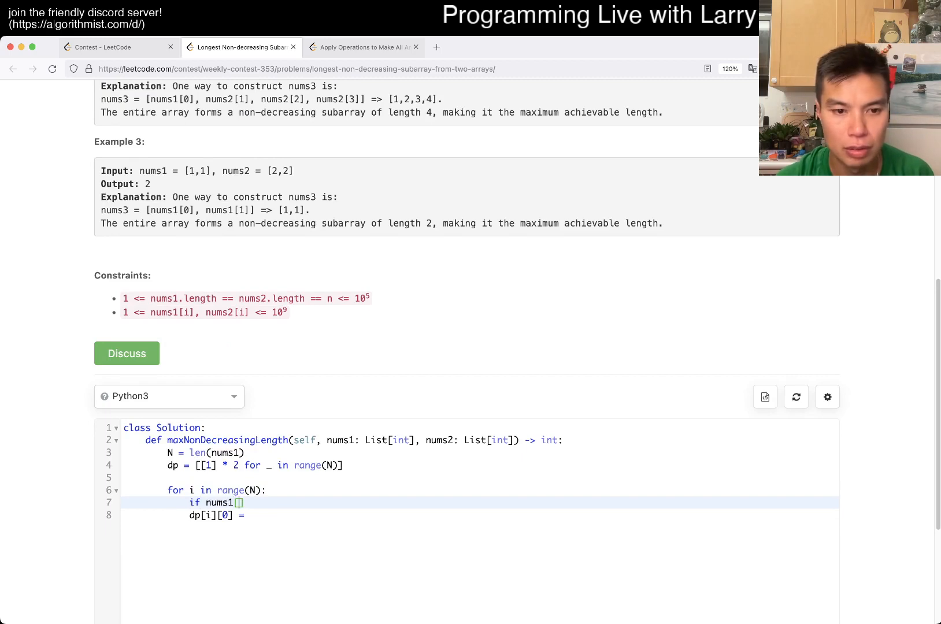
type("i")
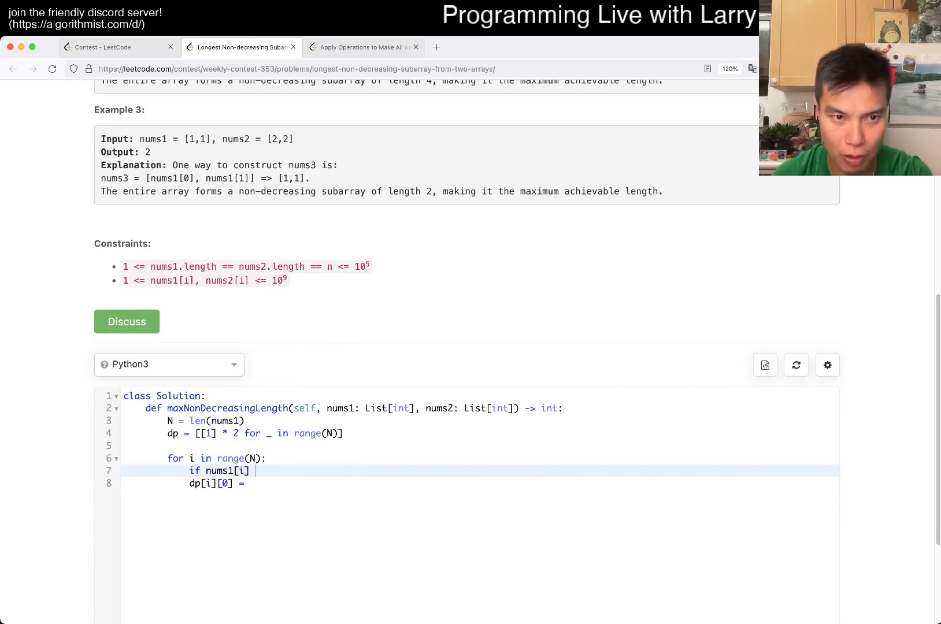
type(">")
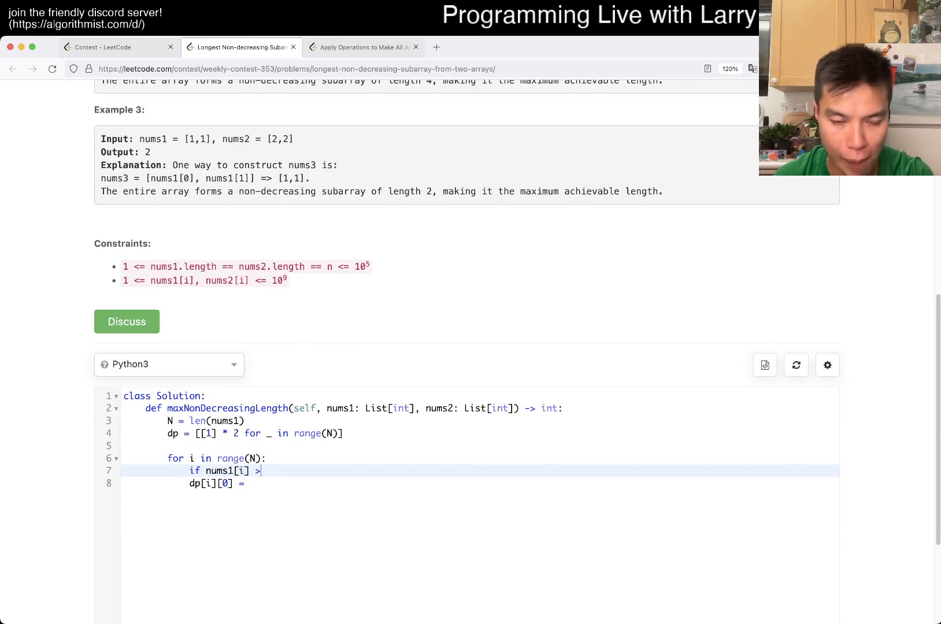
type("nums")
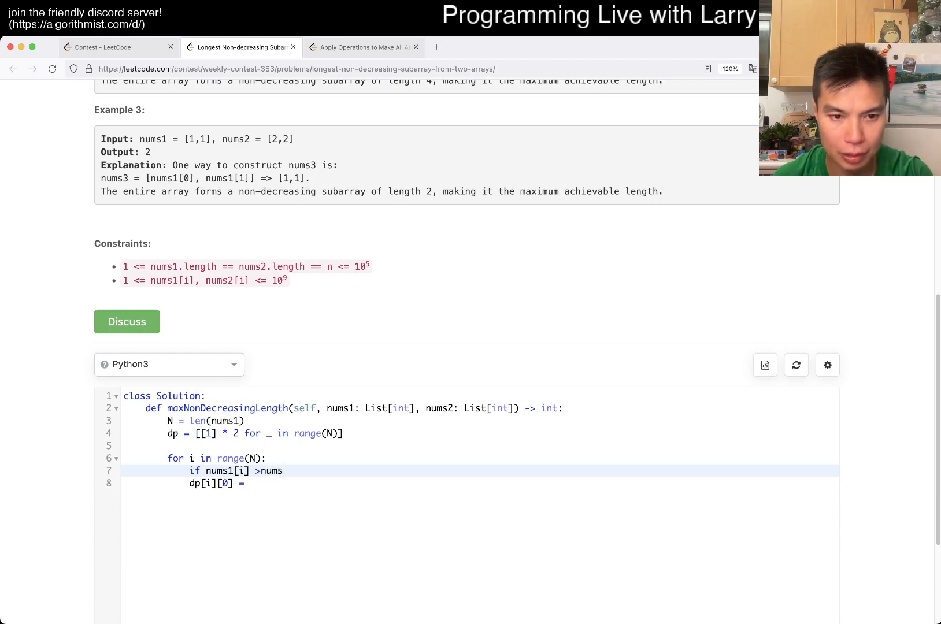
type("[i]")
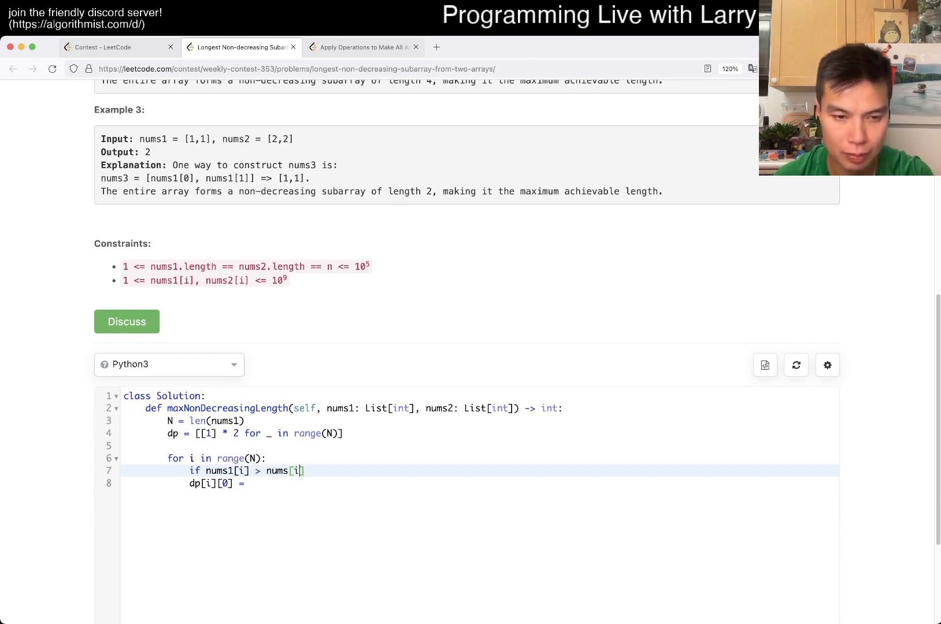
type("- 1]:")
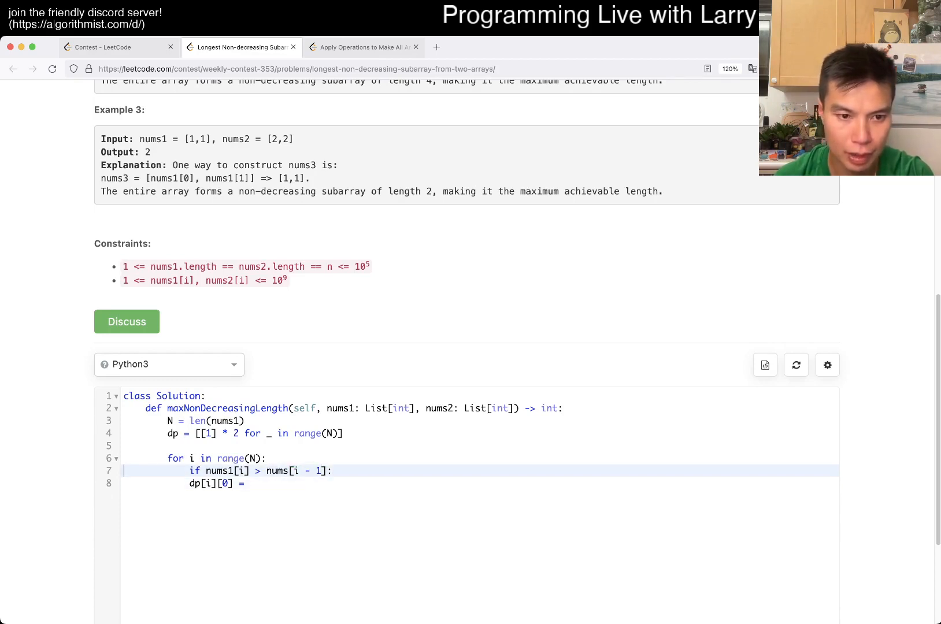
type("1,")
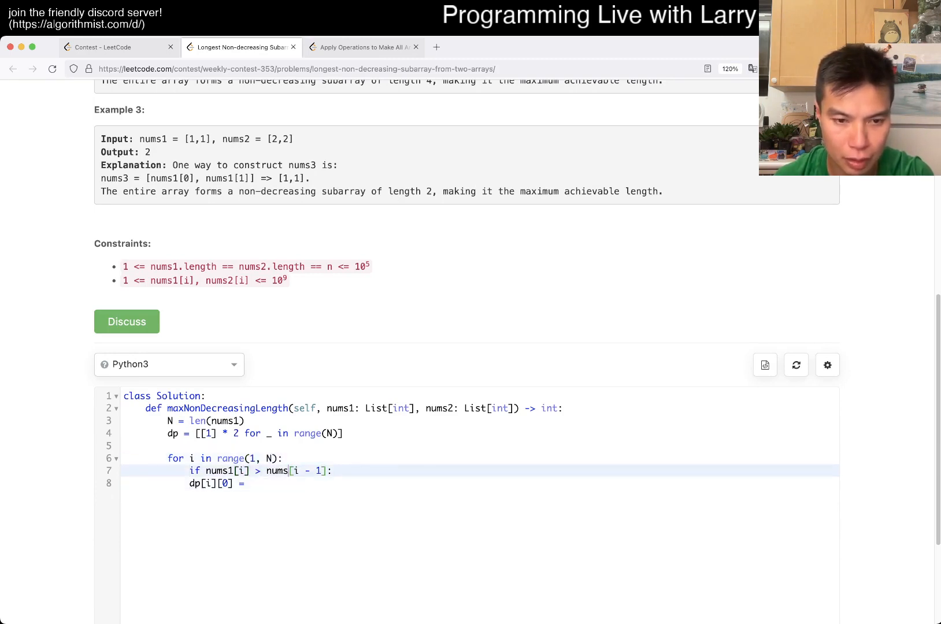
type("1")
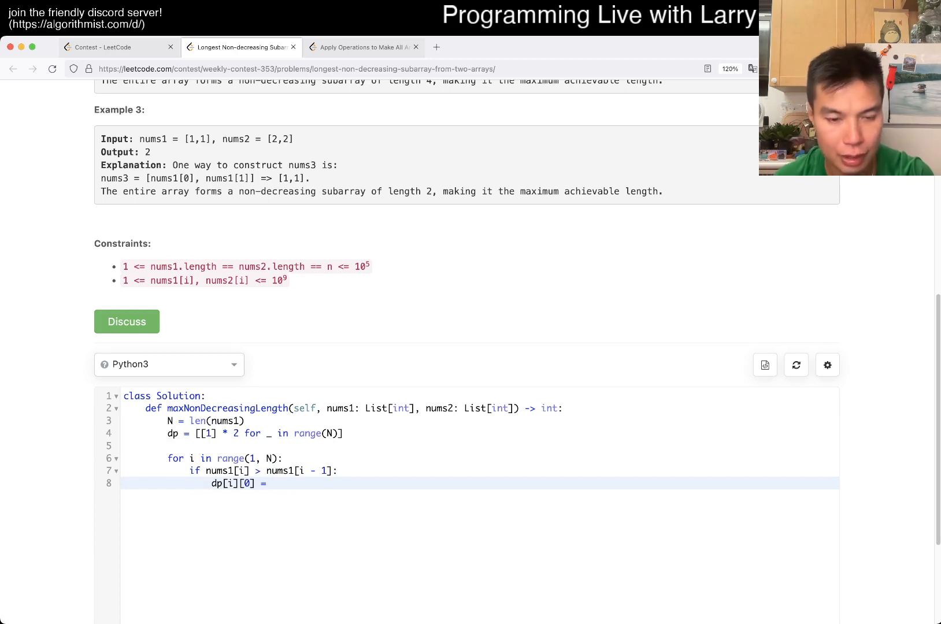
Update dp[i][0] using max(dp[i][0], ...) when nums1 stays non-decreasing
type("dp[i]")
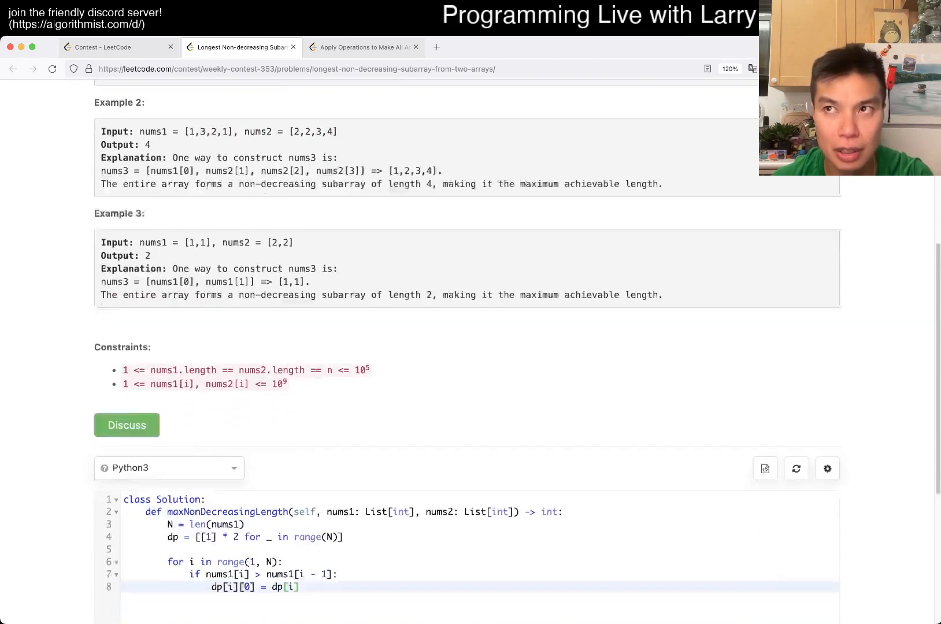
scroll("down", 3)
type("=")
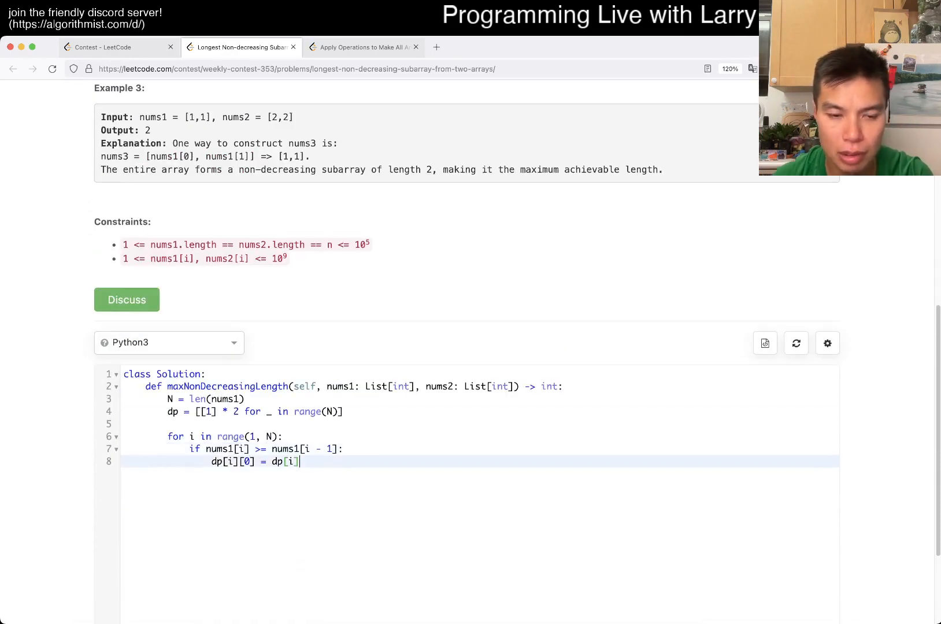
type("[0]  +")
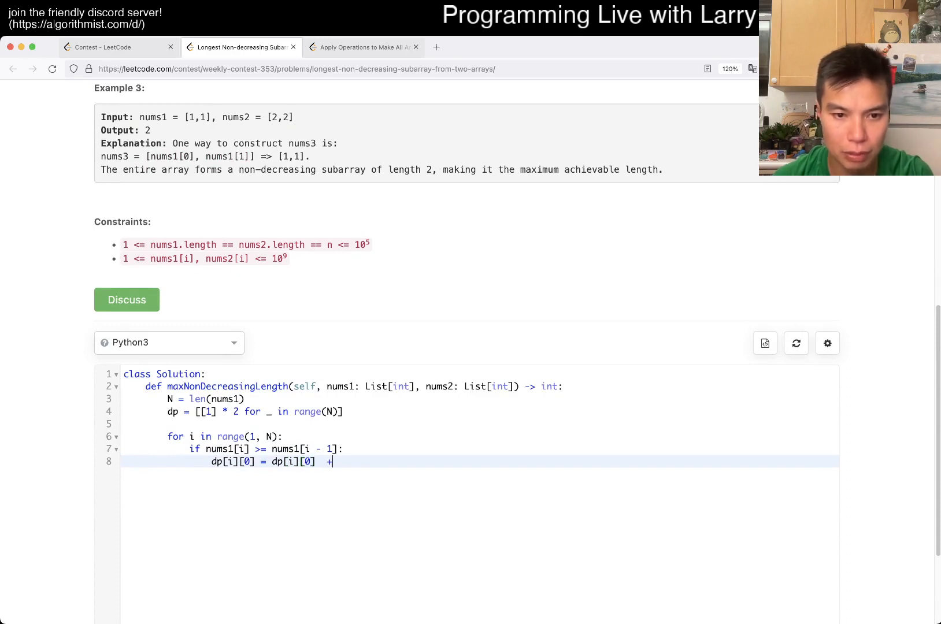
type("1")
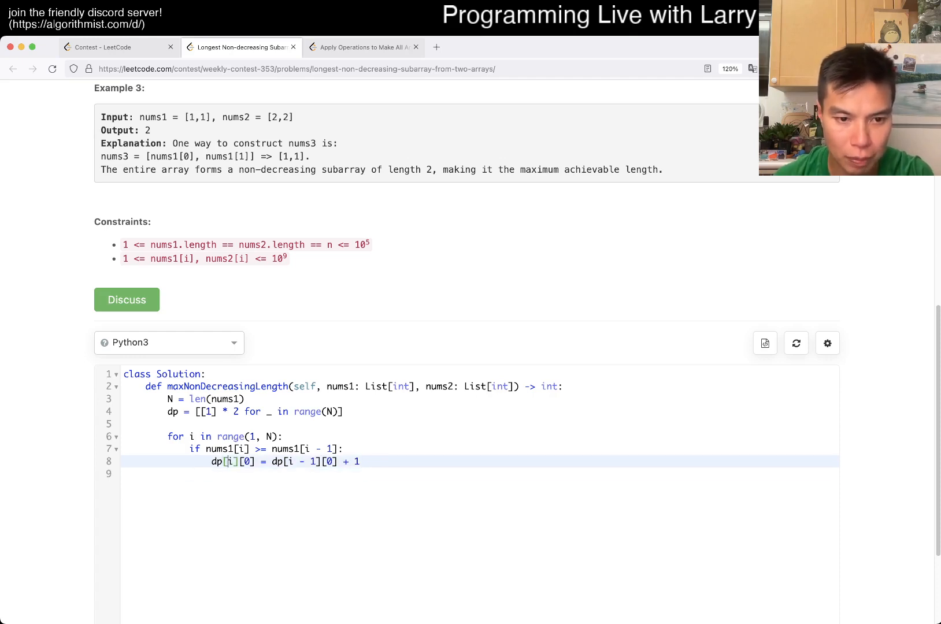
type("max(")
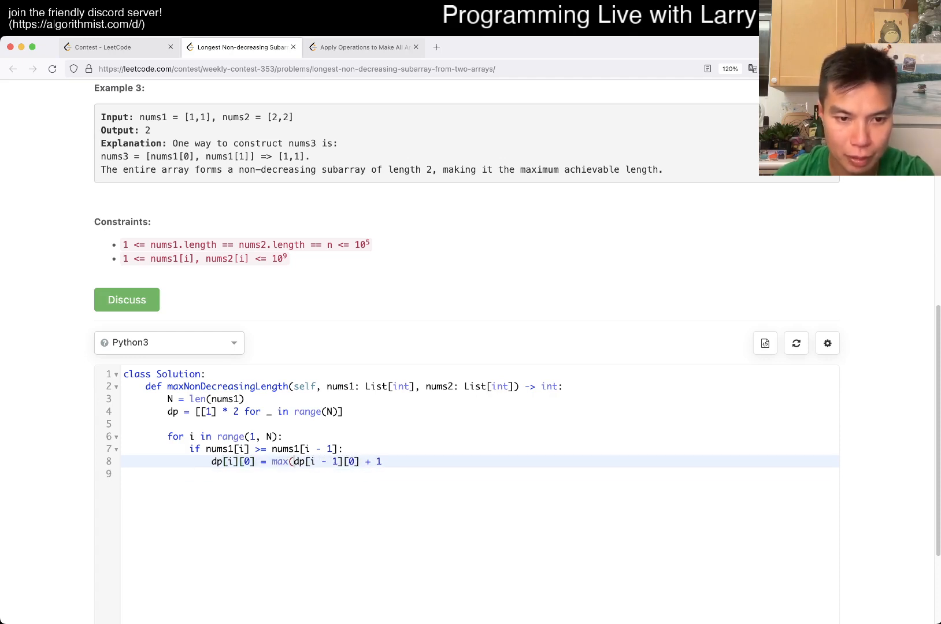
type("dp[i]dp[i")
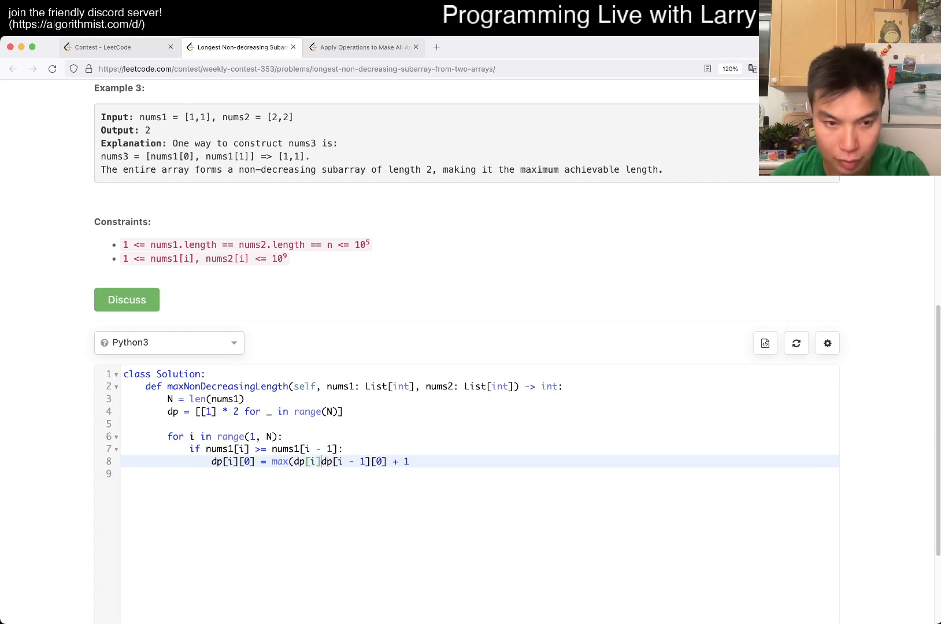
type("[0],")
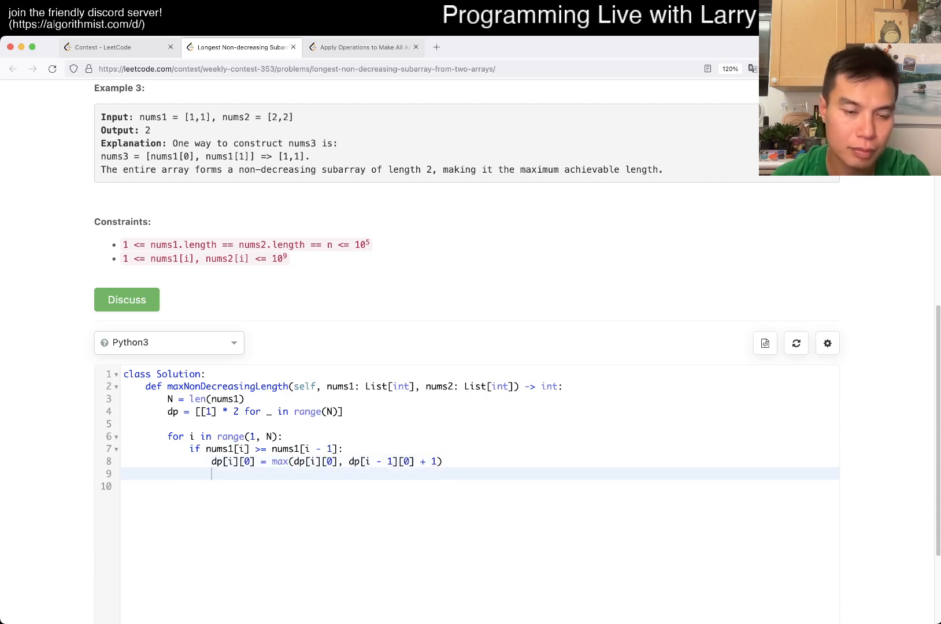
Add the nums1[i] >= nums2[i - 1] check updating dp[i][0] from dp[i - 1][1]
type("if nums1[i]")
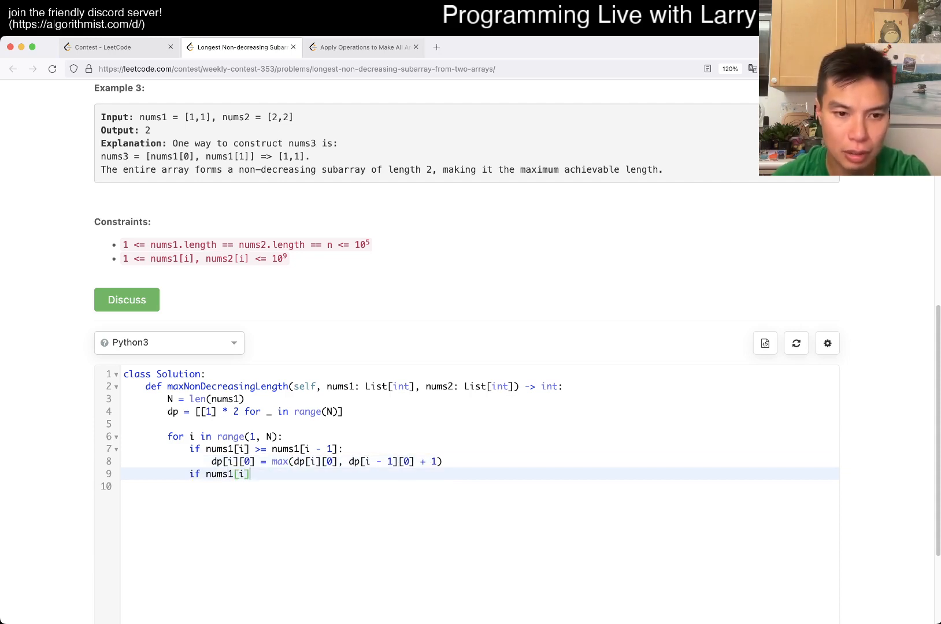
type(">= nums2[i]")
left_click(480, 486)
type("d")
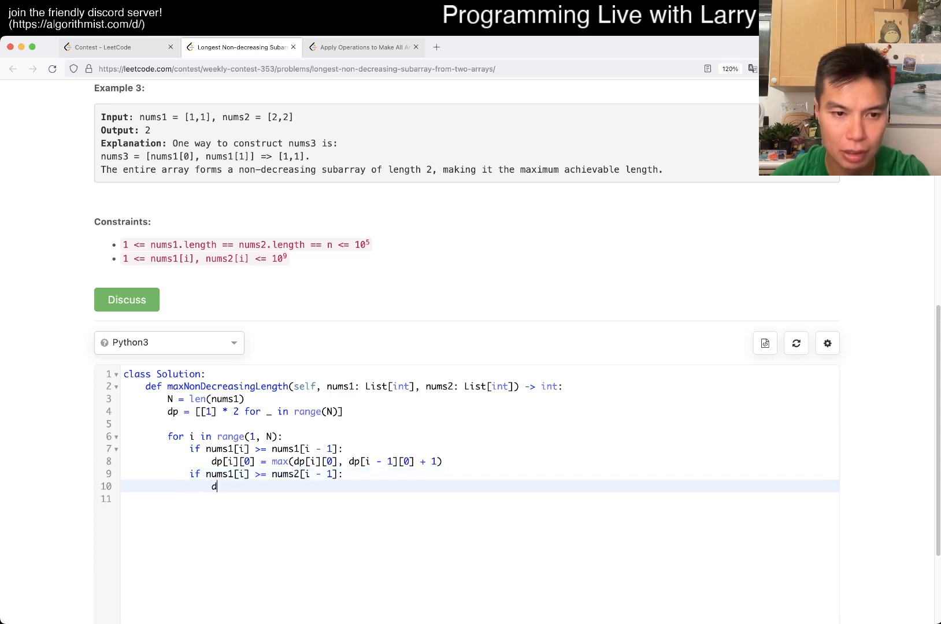
type("p[i][0] = max")
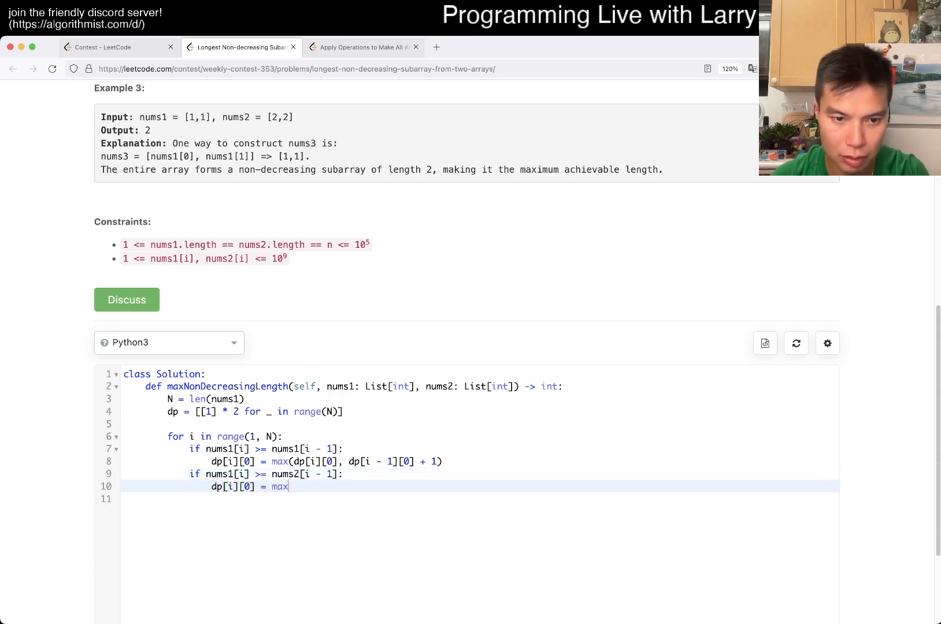
type("(dp[i][0], d")
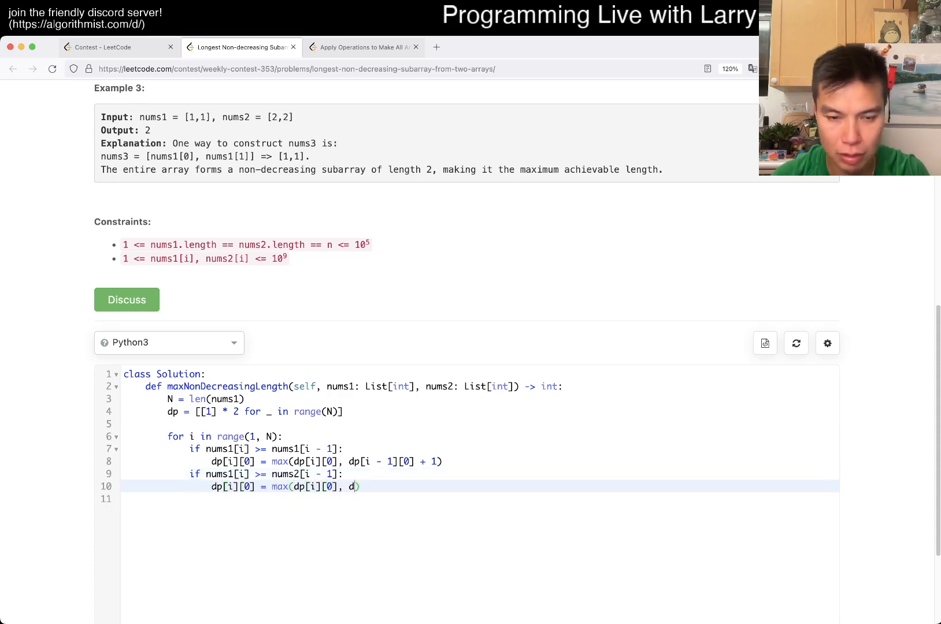
type("p[i - 1][1] + 1")
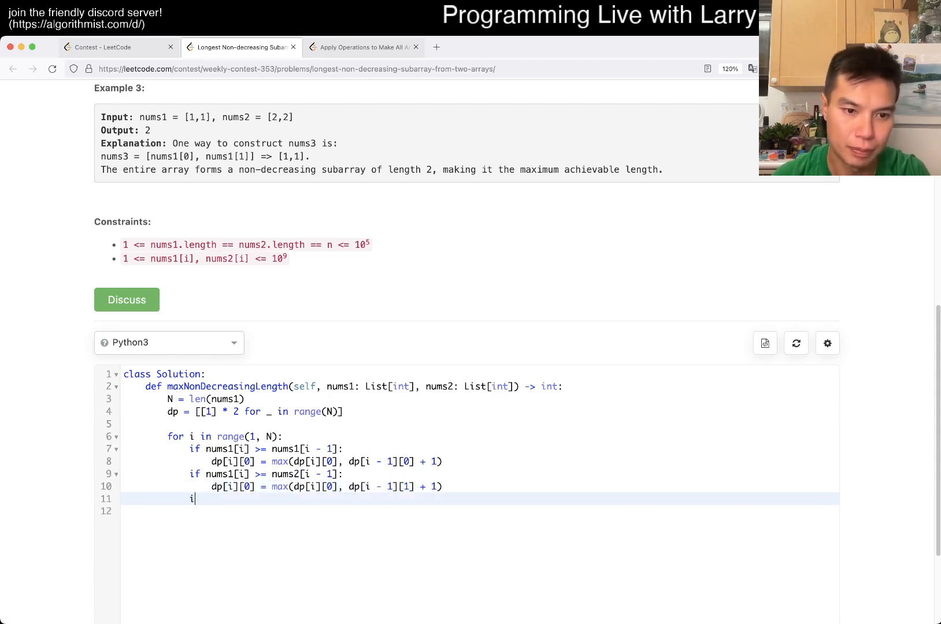
Add the nums2[i] >= nums1[i - 1] check updating dp[i][1] from dp[i - 1][0]
type("f nums2[i] >= n")
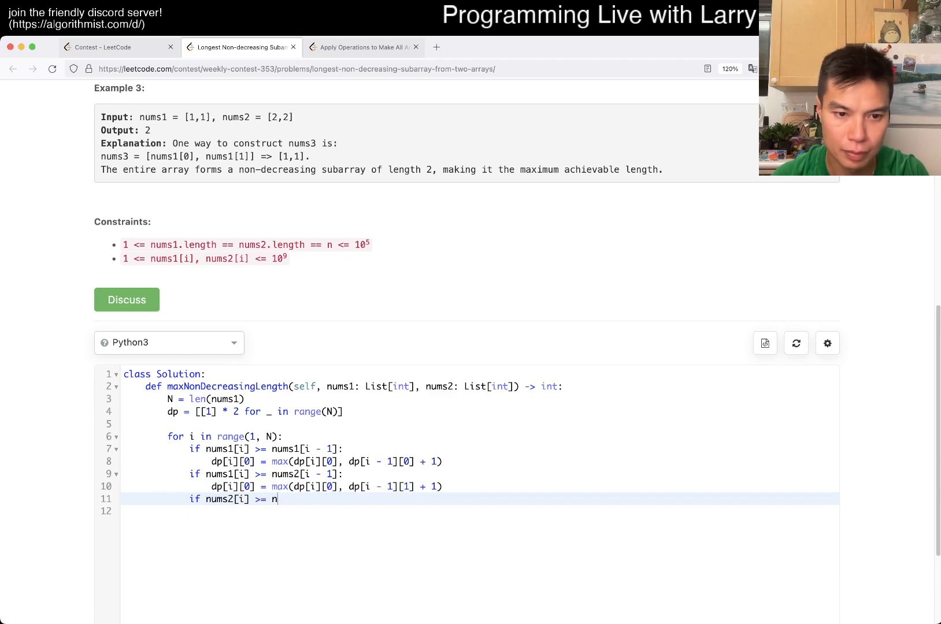
type("ums1[i - 1]")
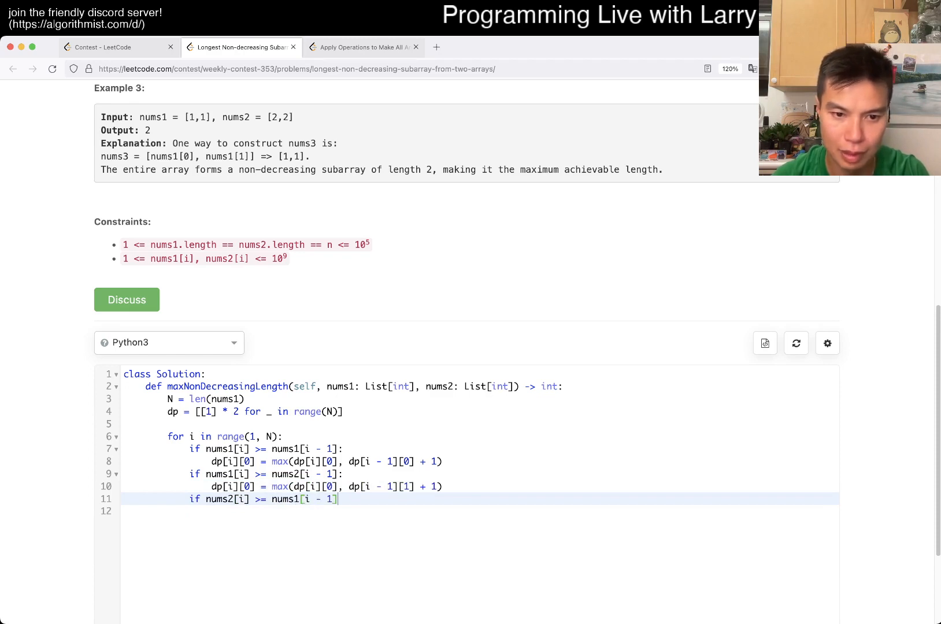
type("dp[i][1]")
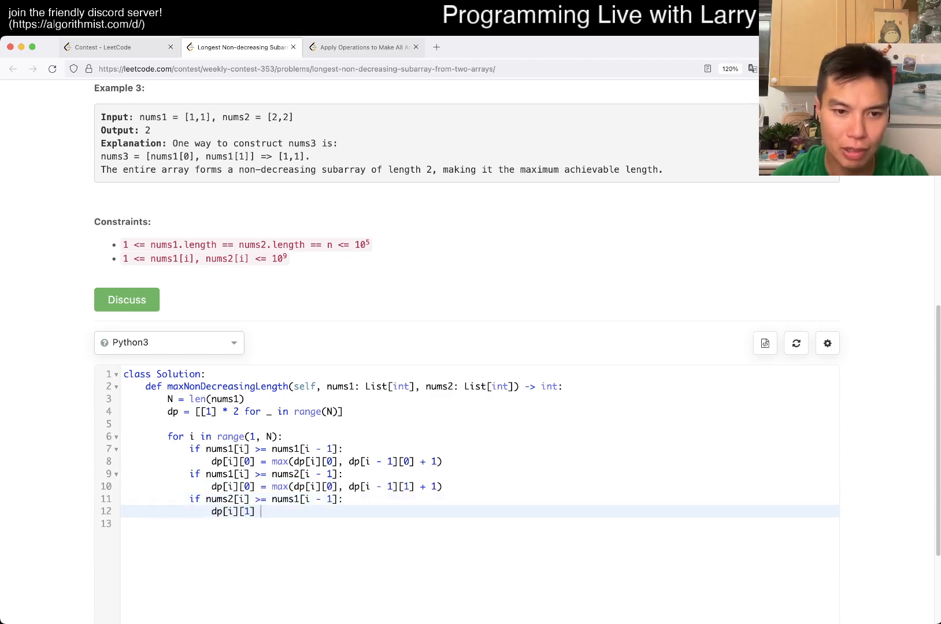
type("= max(dp[i][1], dp[i - 1][")
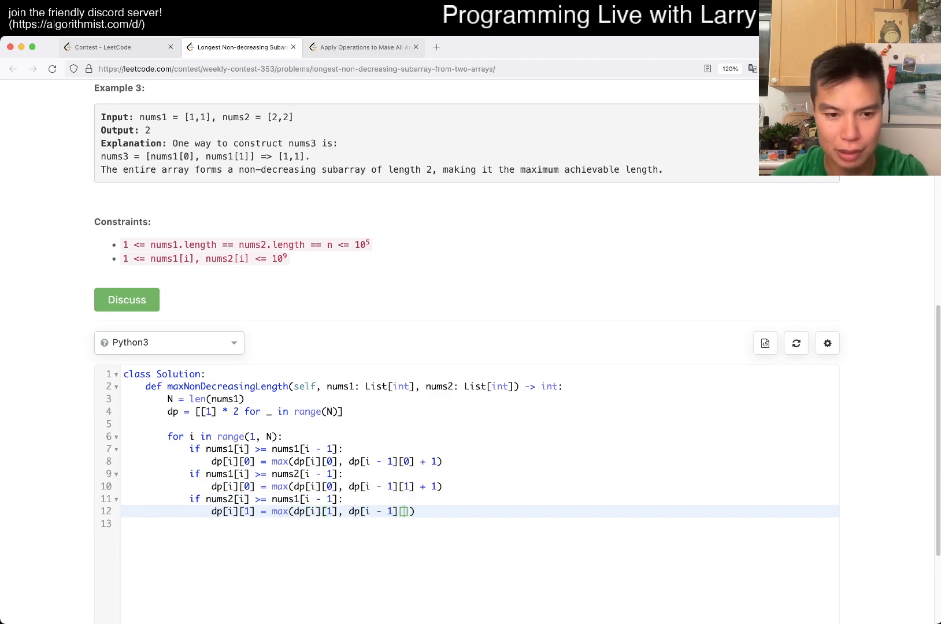
type("[0]")
left_click(479, 523)
type("if n")
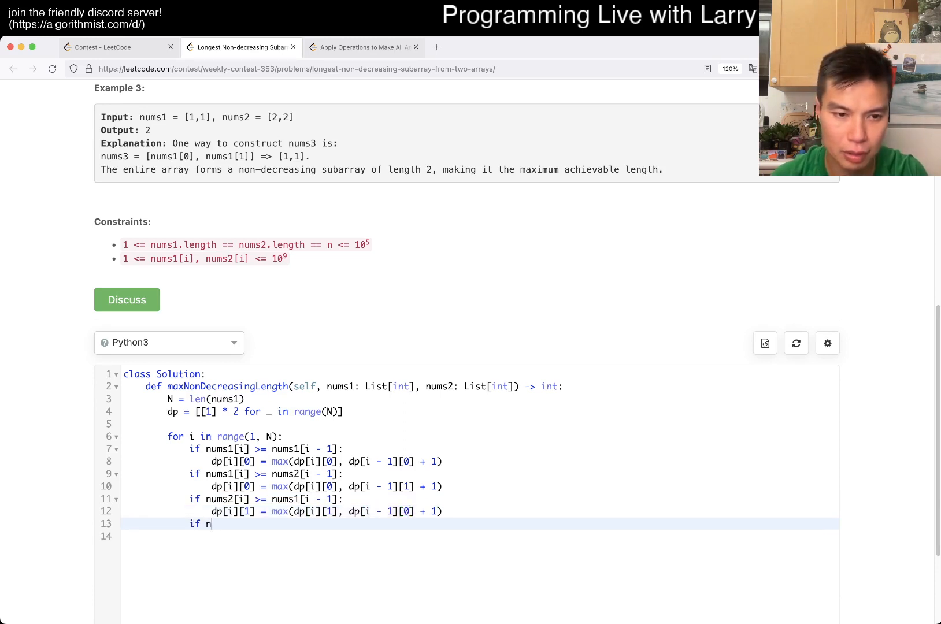
Add the nums2[i] >= nums2[i - 1] check updating dp[i][1] from dp[i - 1][1]
type("ums2[i] >=")
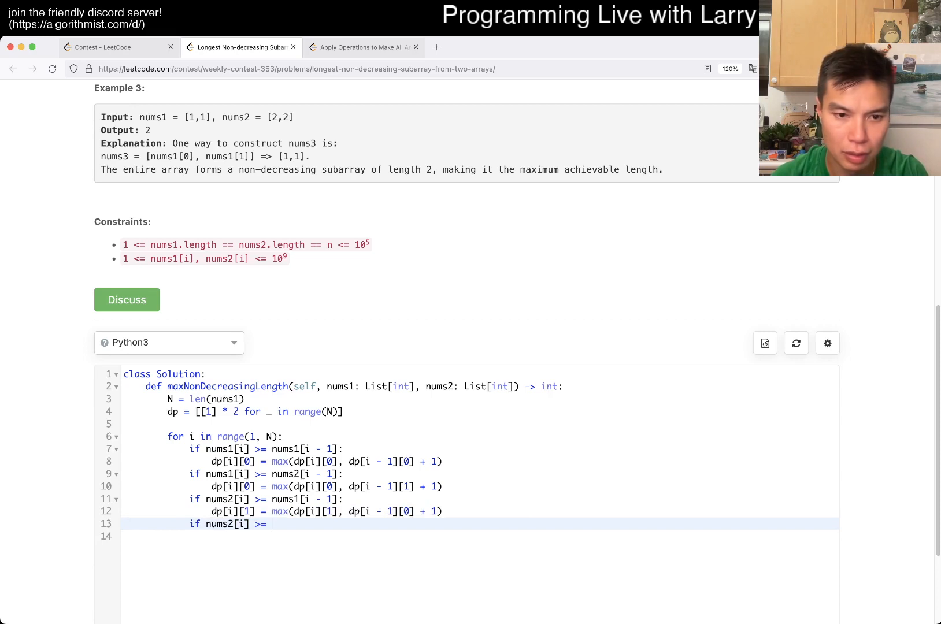
type("nums2[i - 1]:")
left_click(480, 536)
type("dp[i")
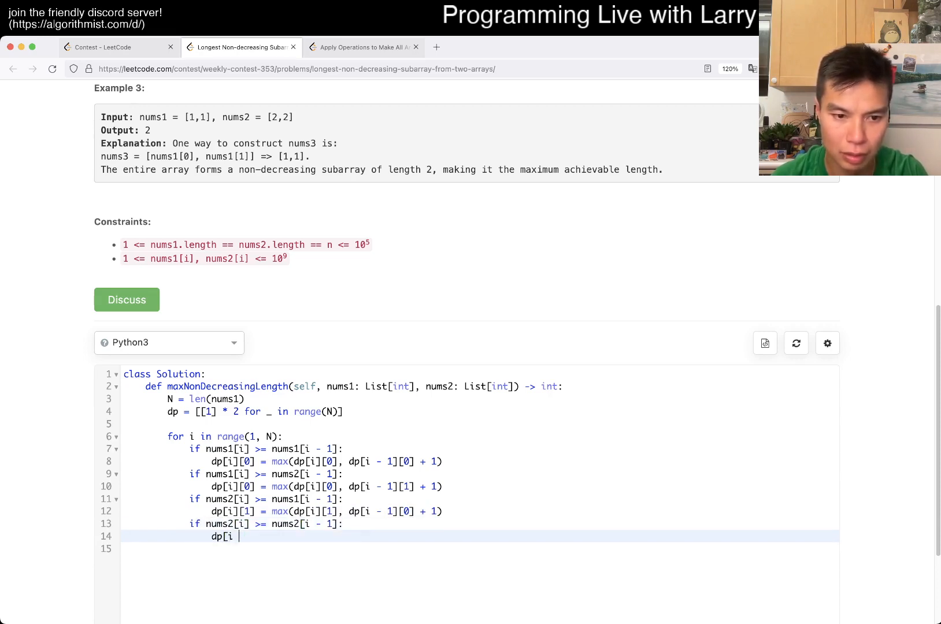
type("[1] = max(dp[i][1], d")
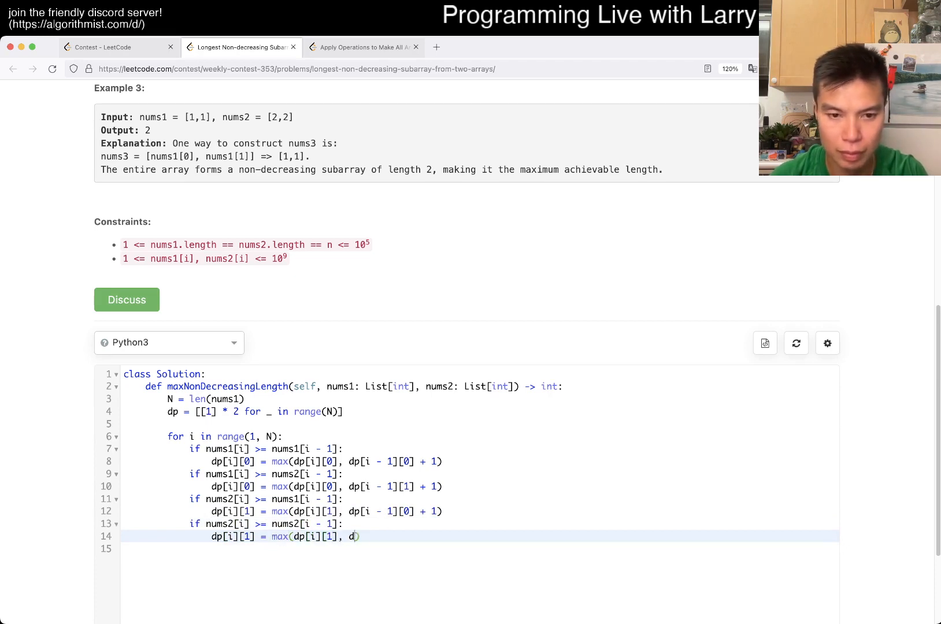
type("p[i - 1][1] + 1")
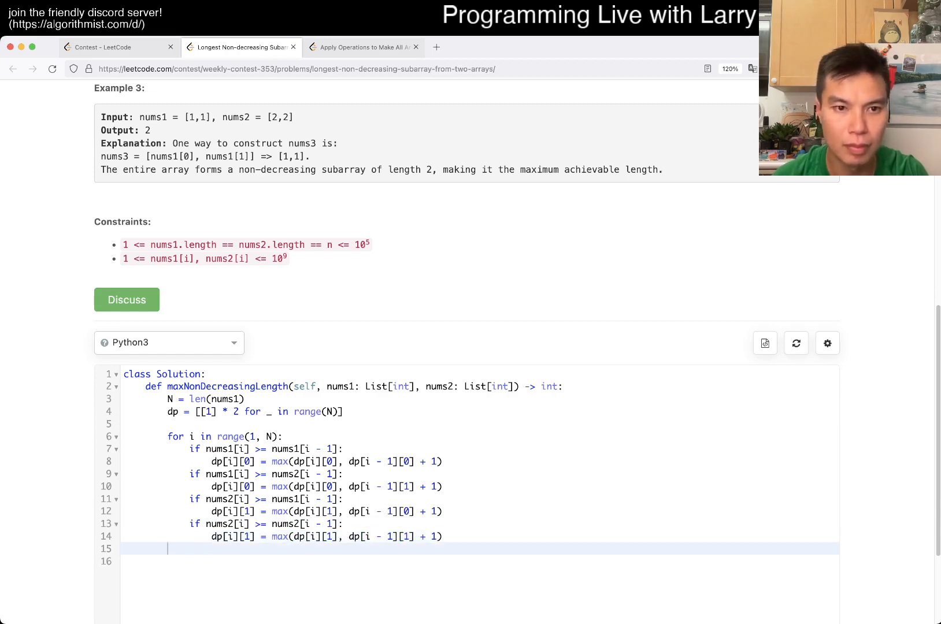
Add best = 0, update best = max(best, dp[i][0], dp[i][1]) each iteration, and return best
type("return max(dp)")
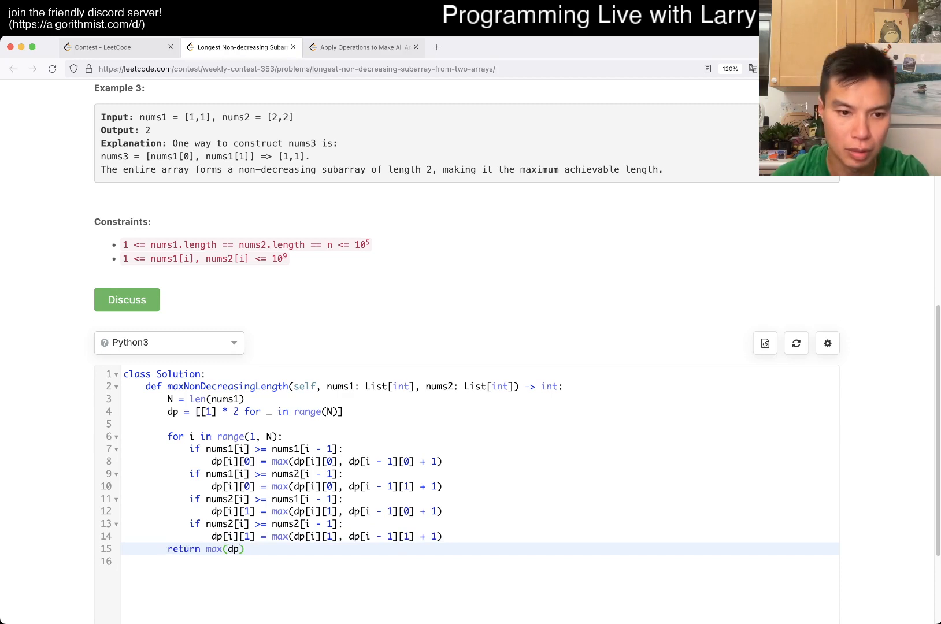
type("[N - 1]")
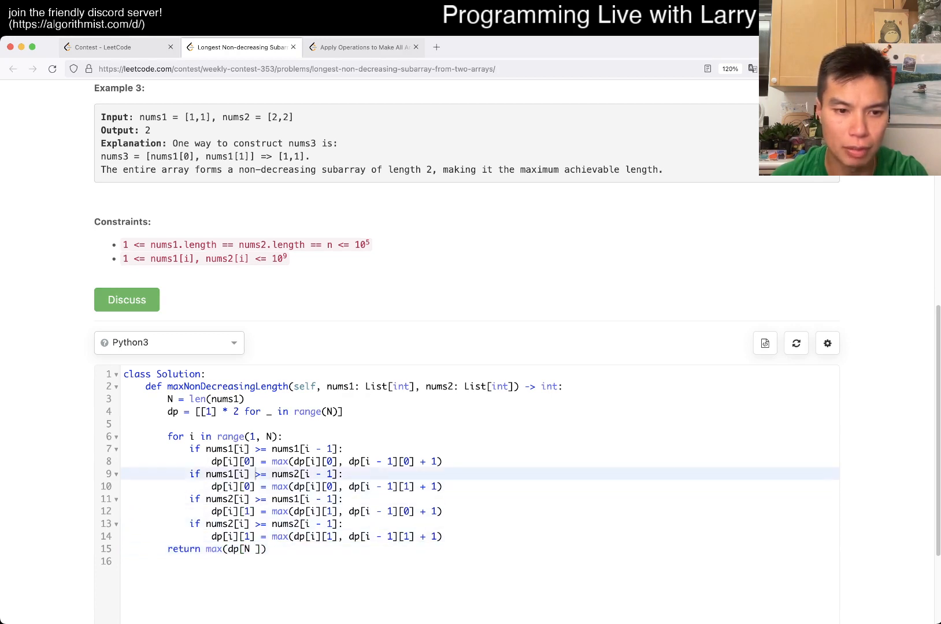
type("best =")
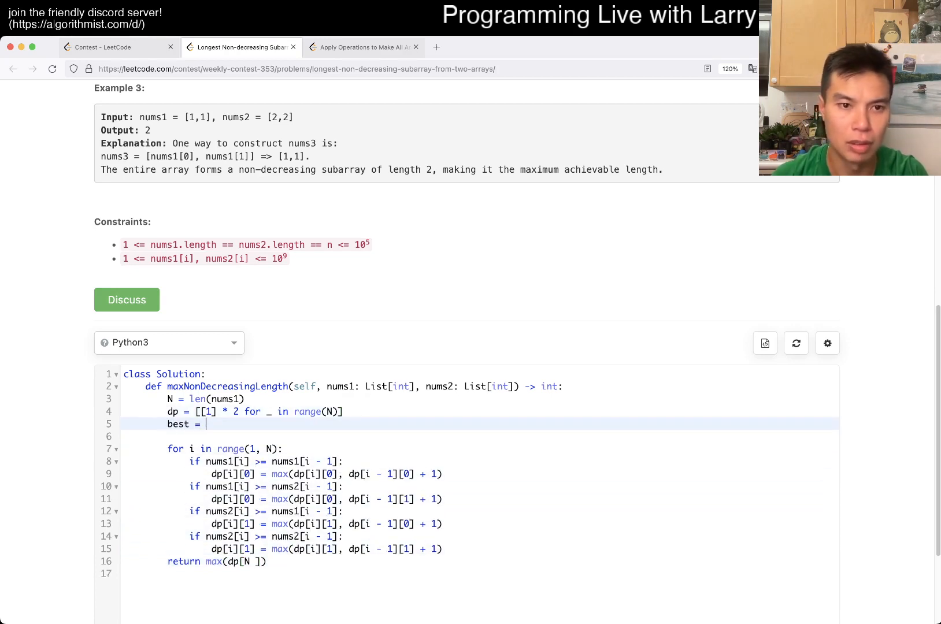
type("0")
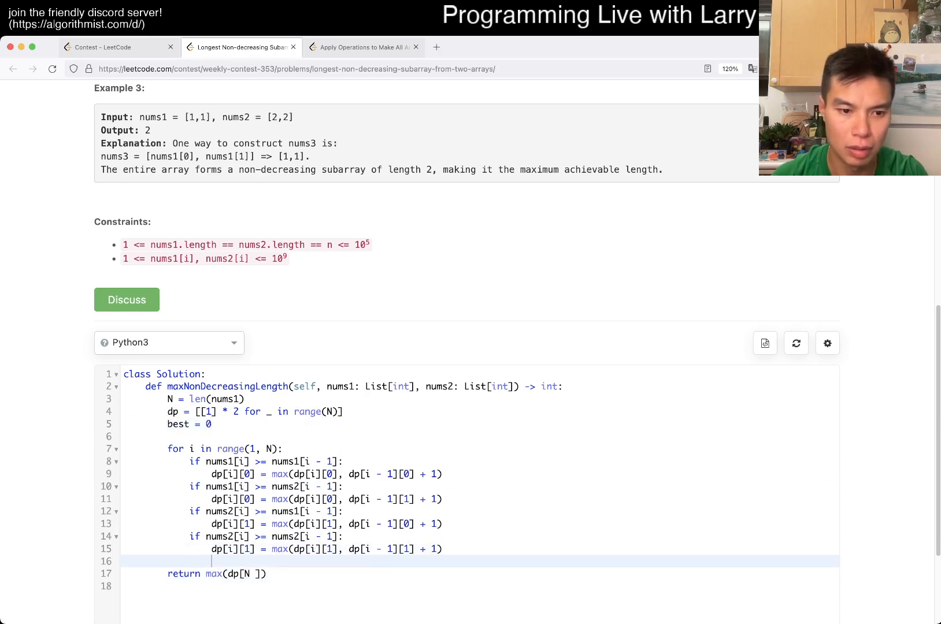
type("best = max(dp[]")
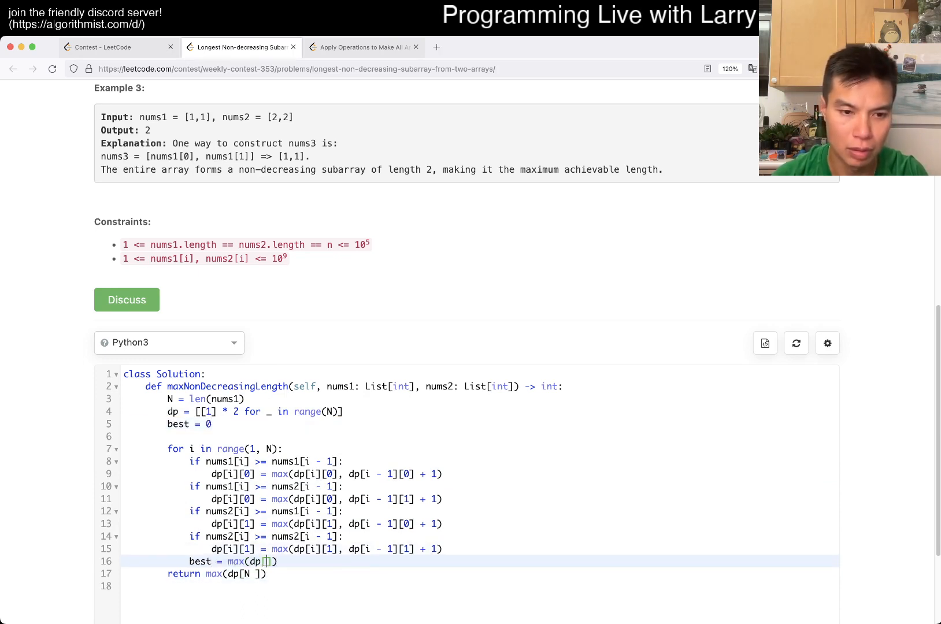
type("best,")
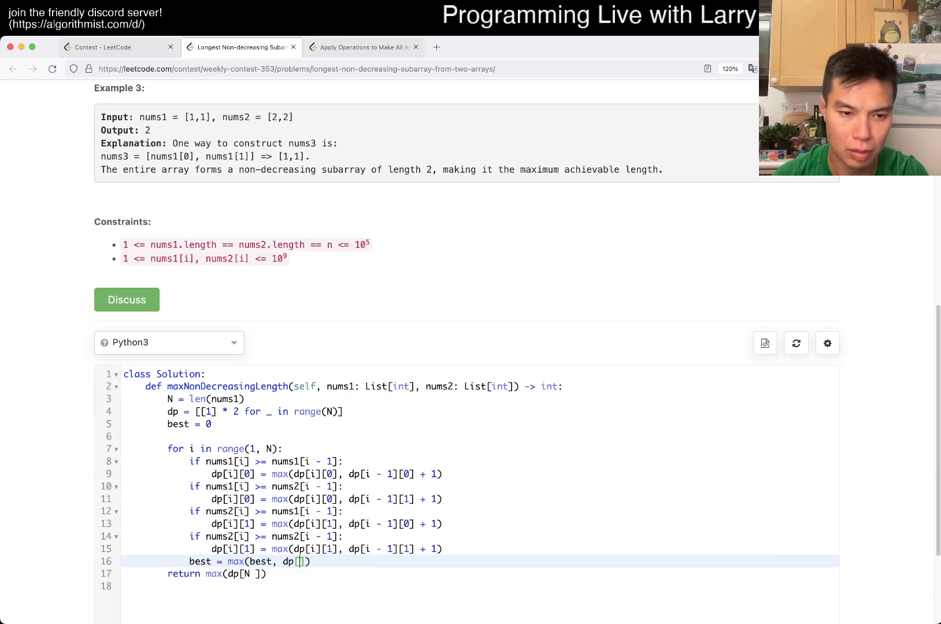
type("i][0")
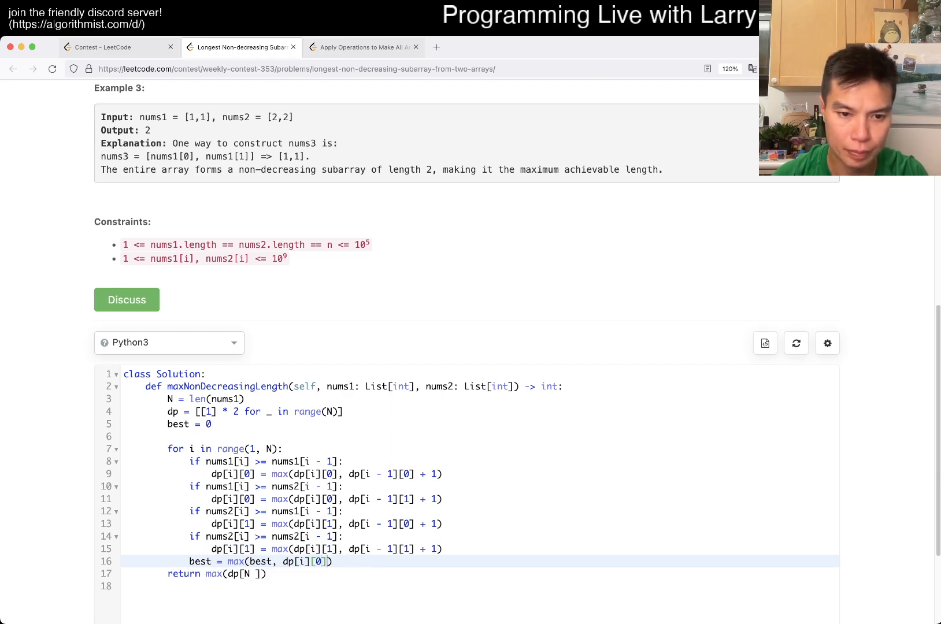
type(", dp[i][1]")
left_click(478, 573)
type("return best")
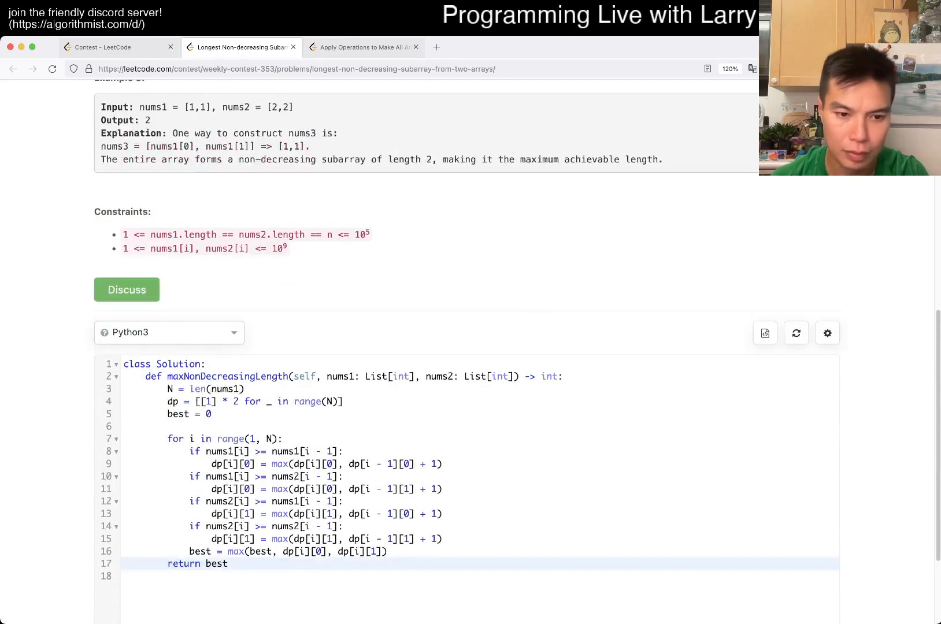
scroll("down", 3)
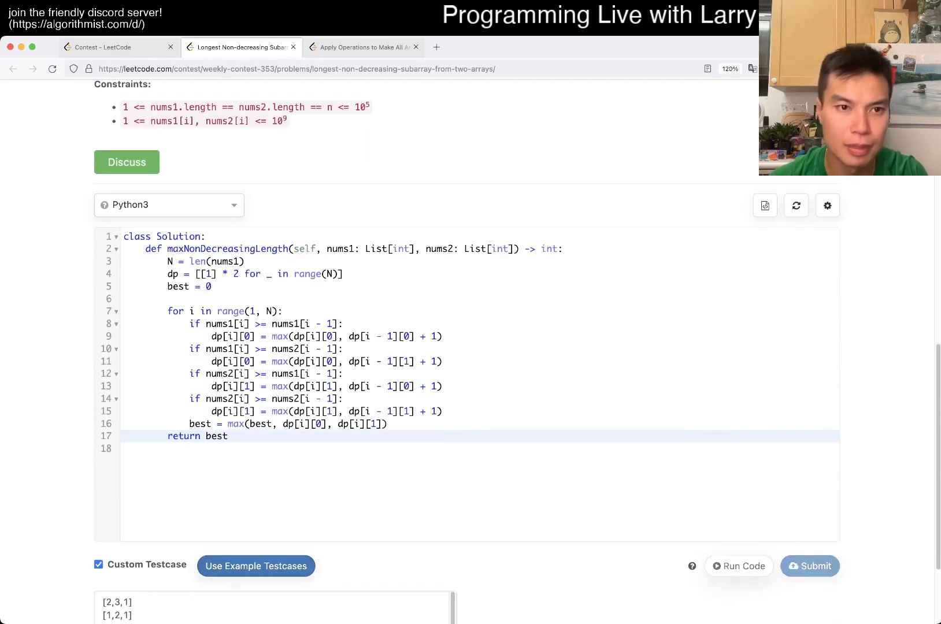
Run the examples, add the [1],[1] test, initialize best to 1, and submit
left_click(739, 566)
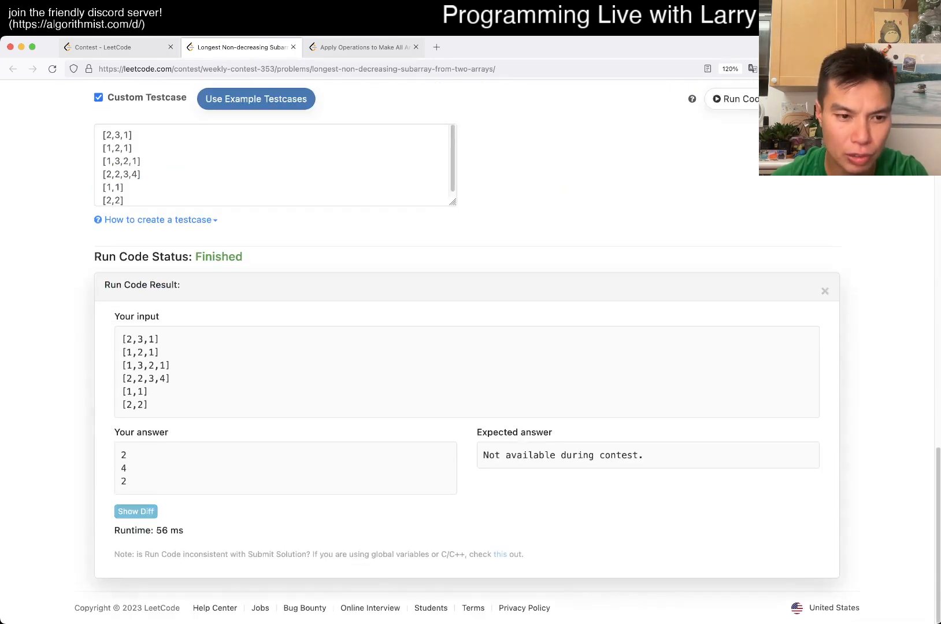
left_click(809, 425)
type("[1]")
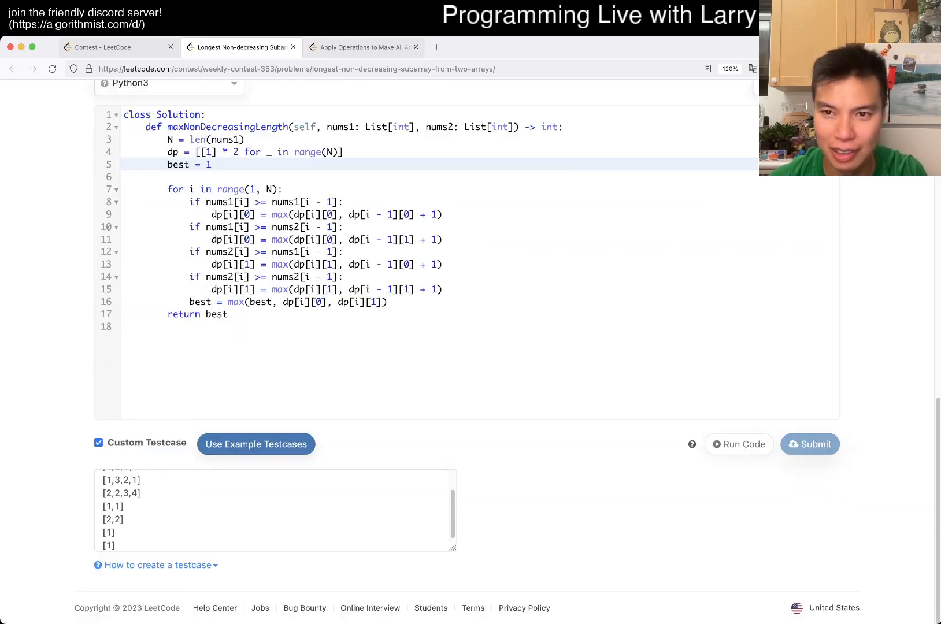
left_click(810, 444)
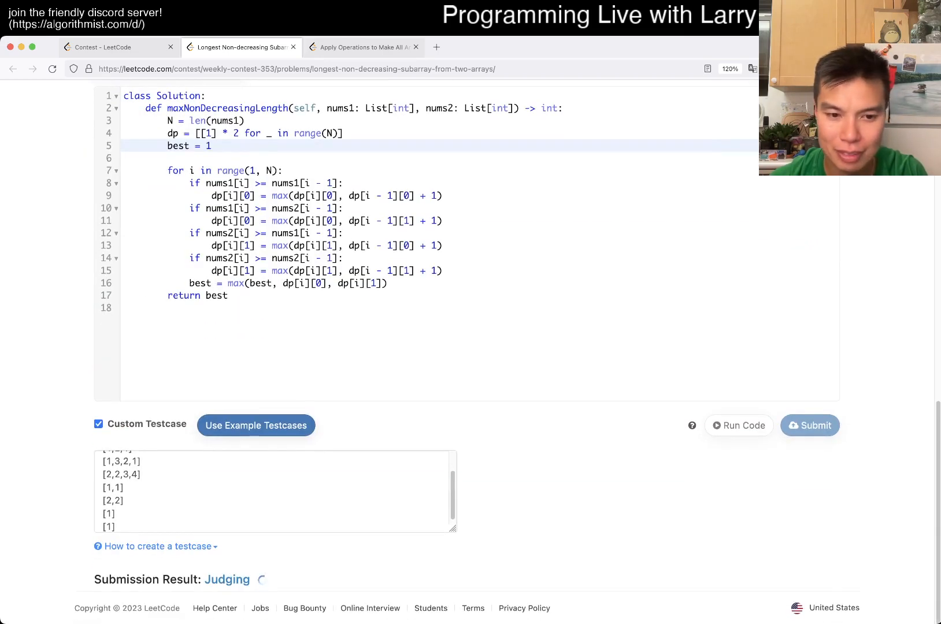